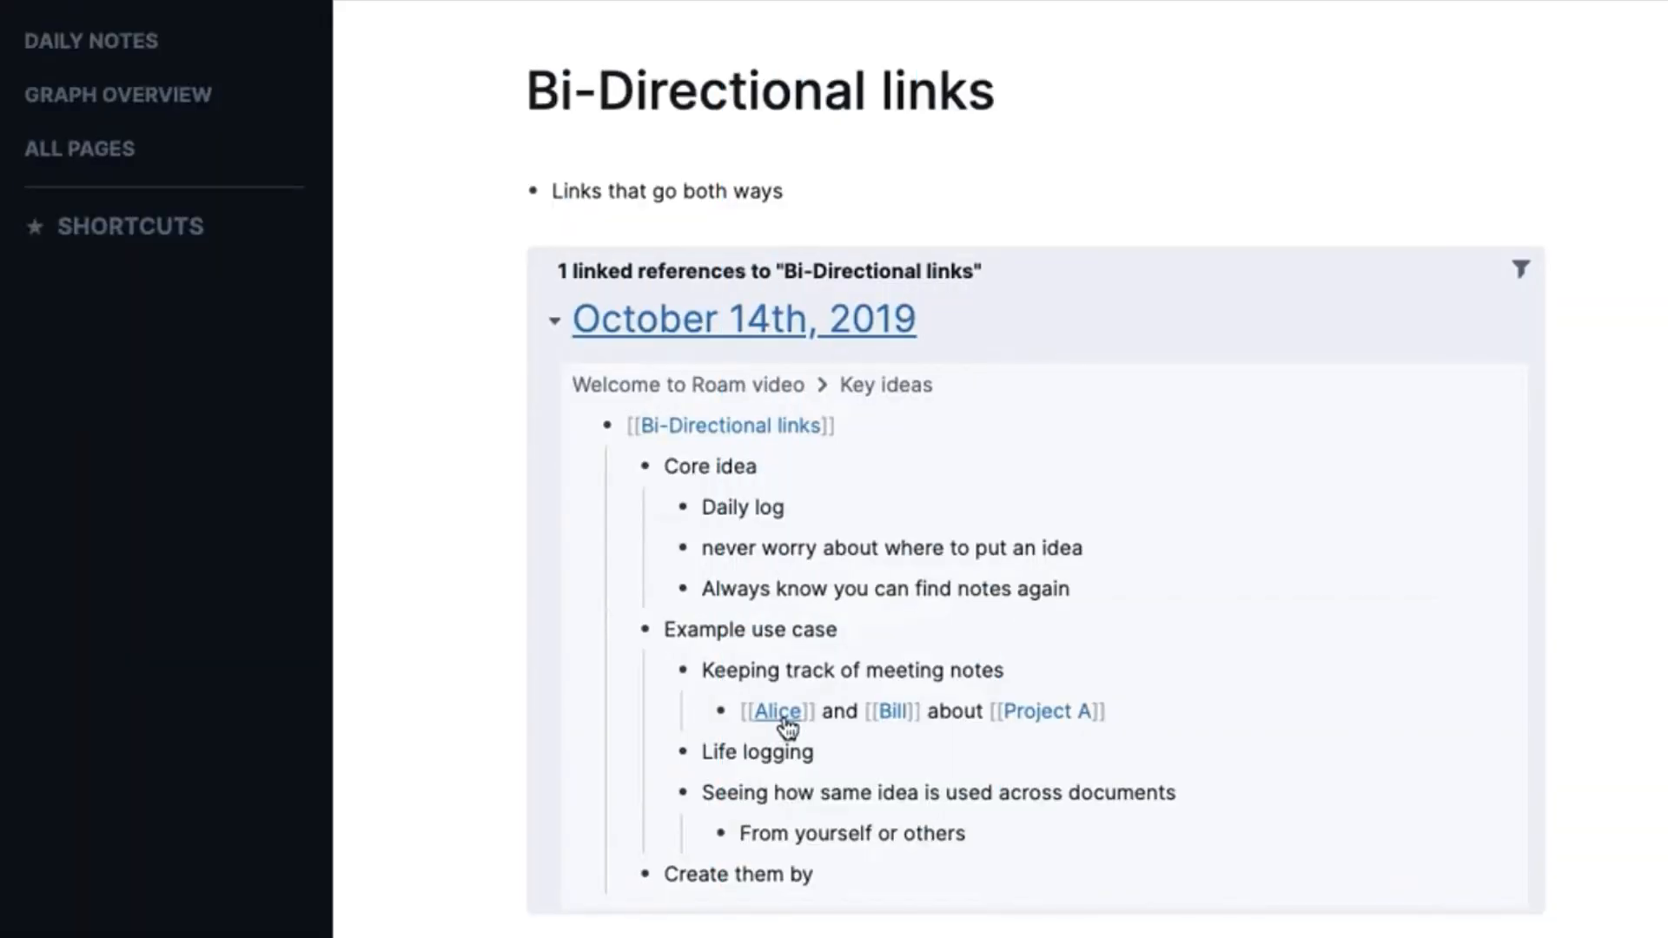
# Scroll through the pages and open Meeting Notes in Notion's Workspace sidebar
pyautogui.click(777, 711)
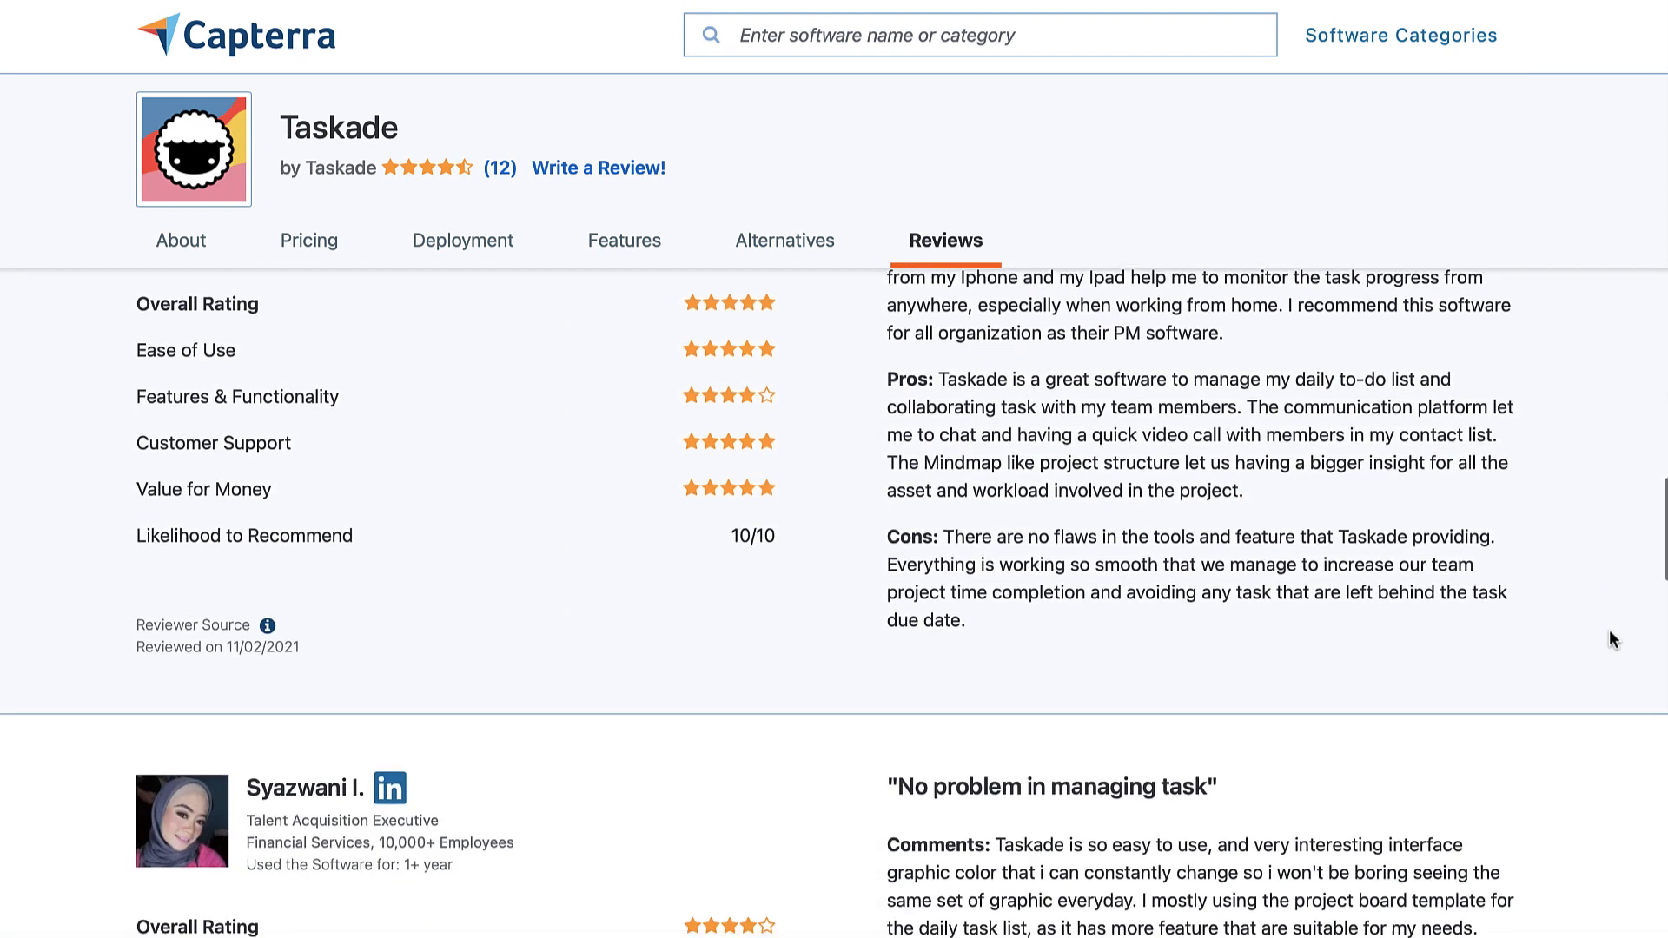
pyautogui.scroll(-3)
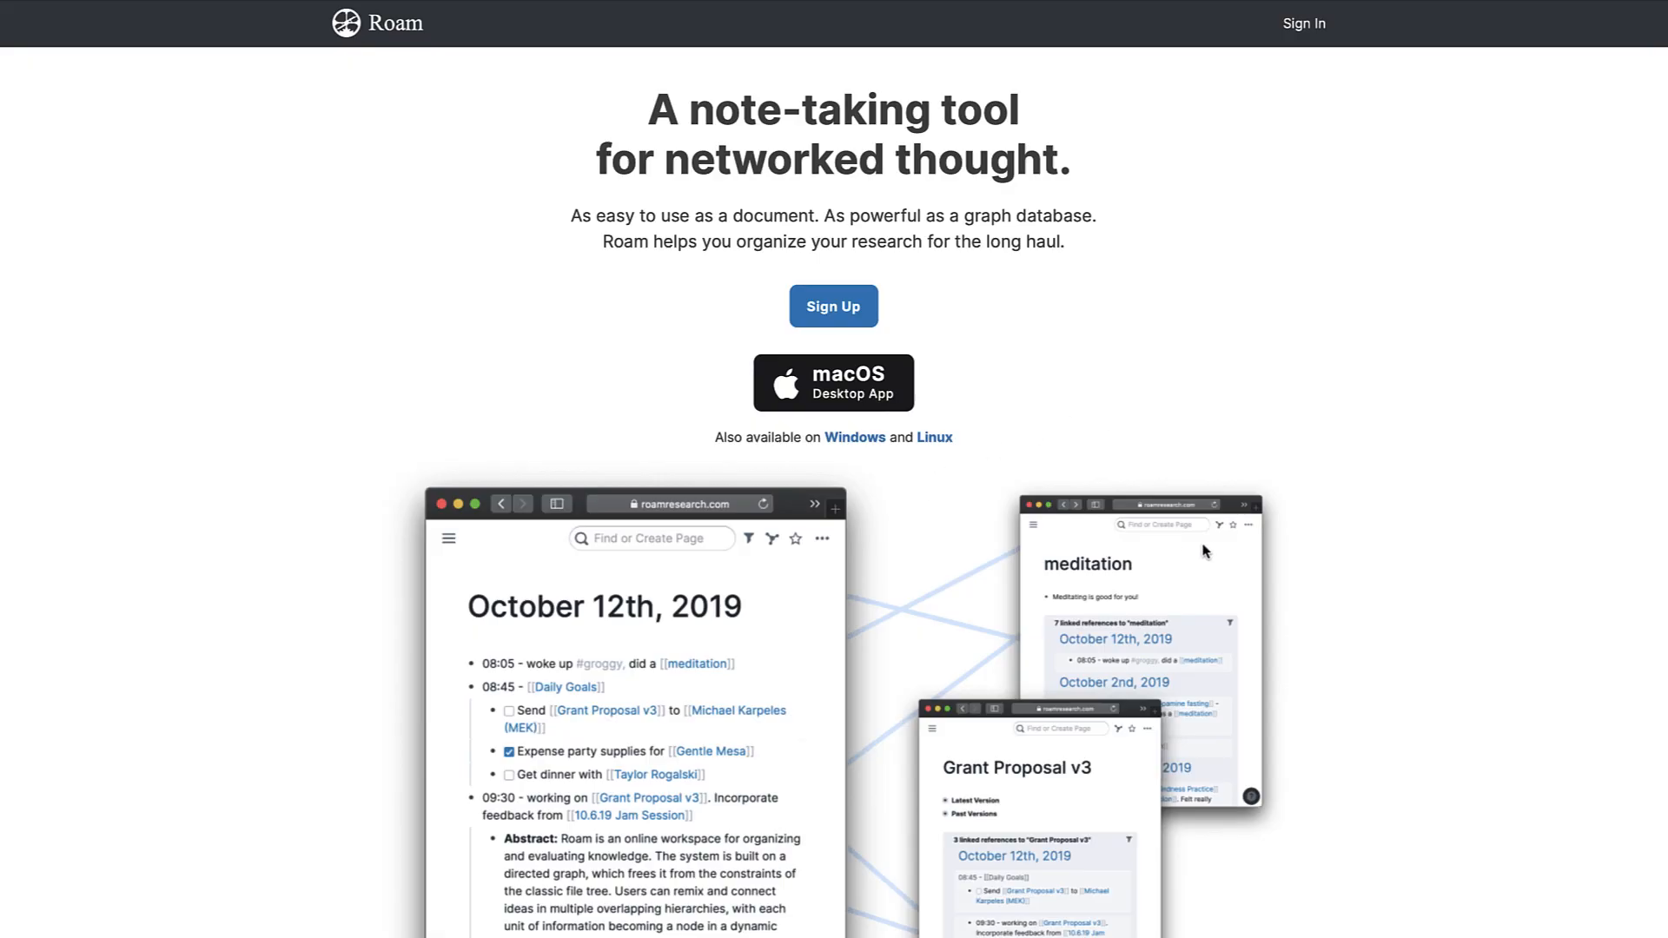
pyautogui.scroll(-3)
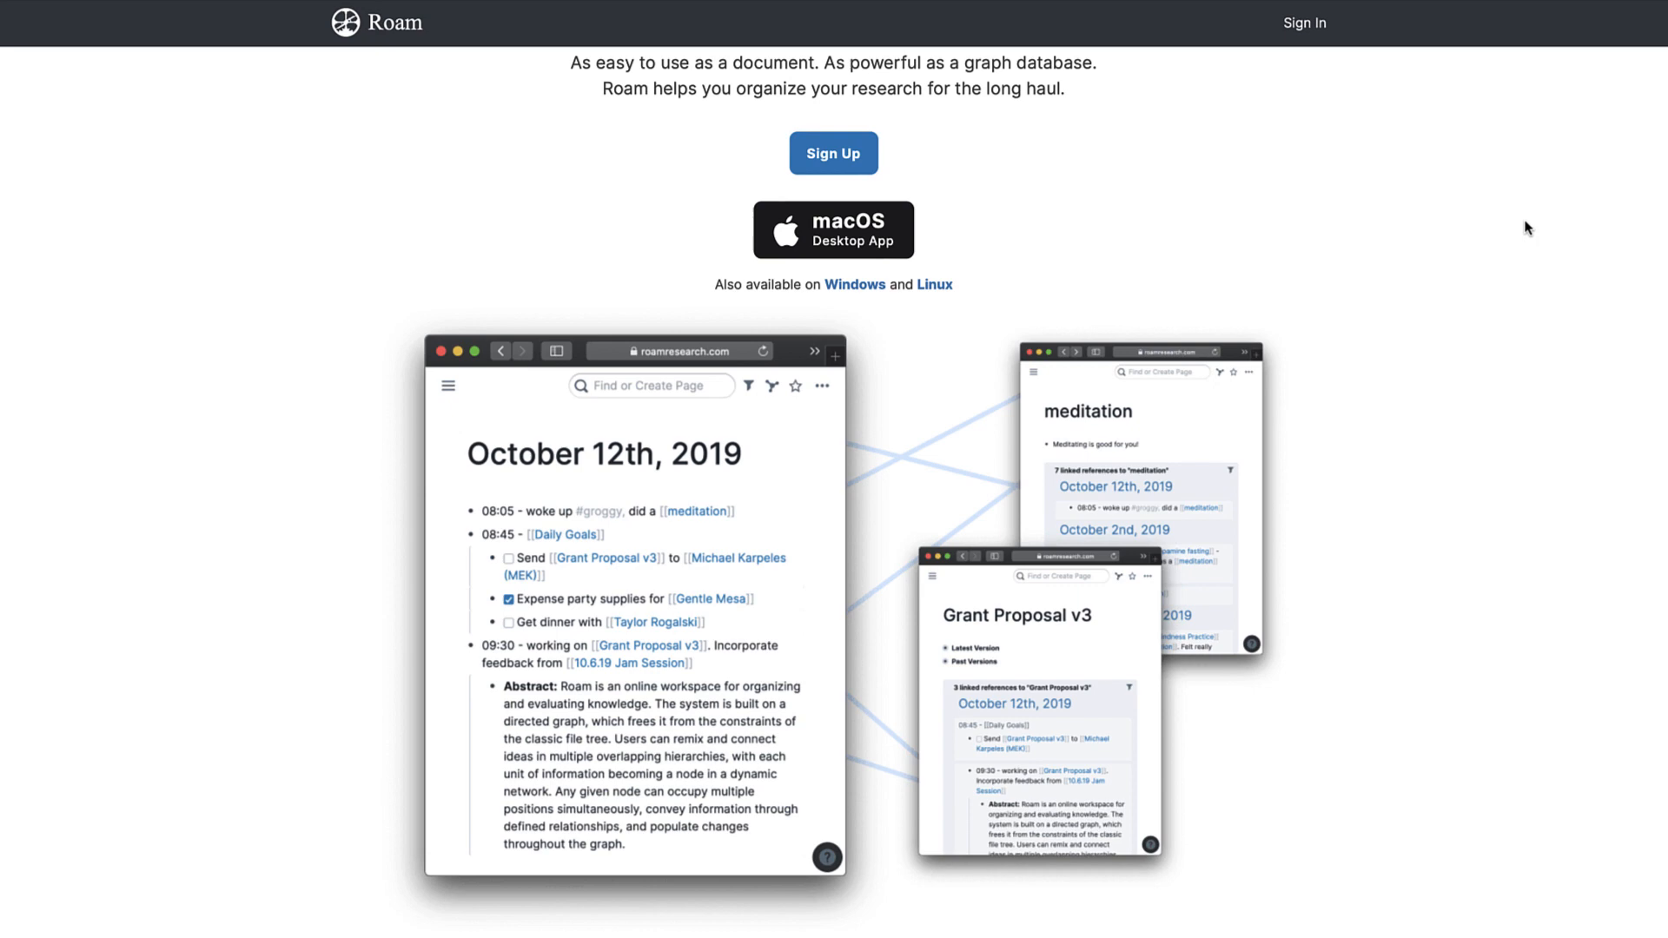
pyautogui.scroll(-3)
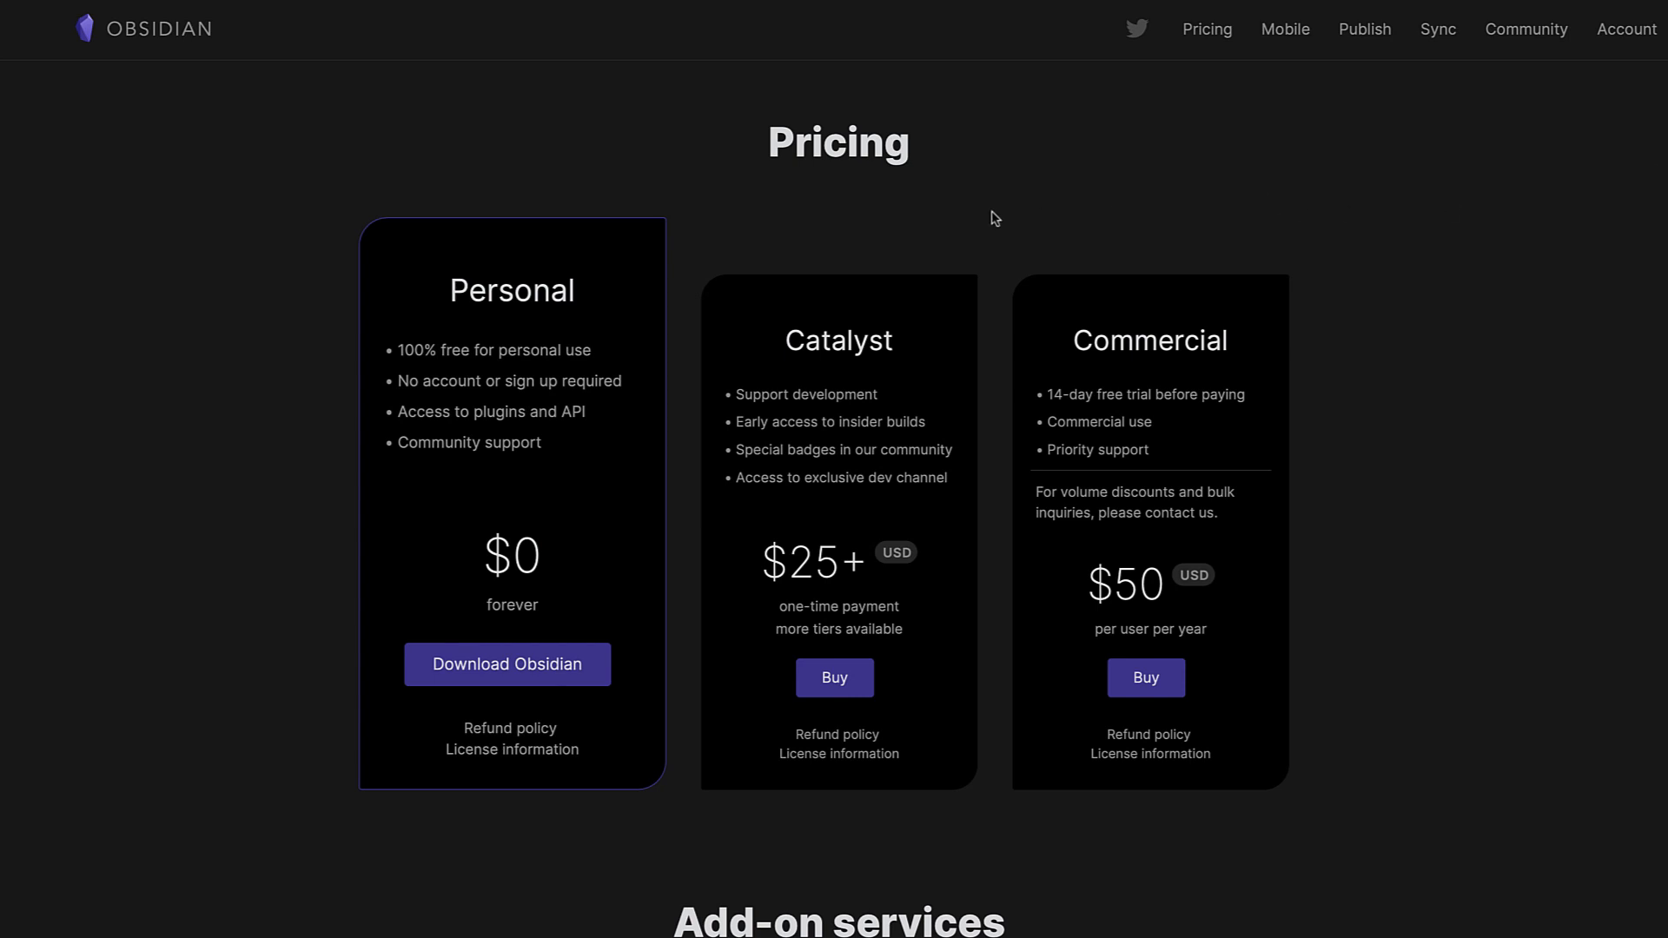
pyautogui.moveTo(972, 212)
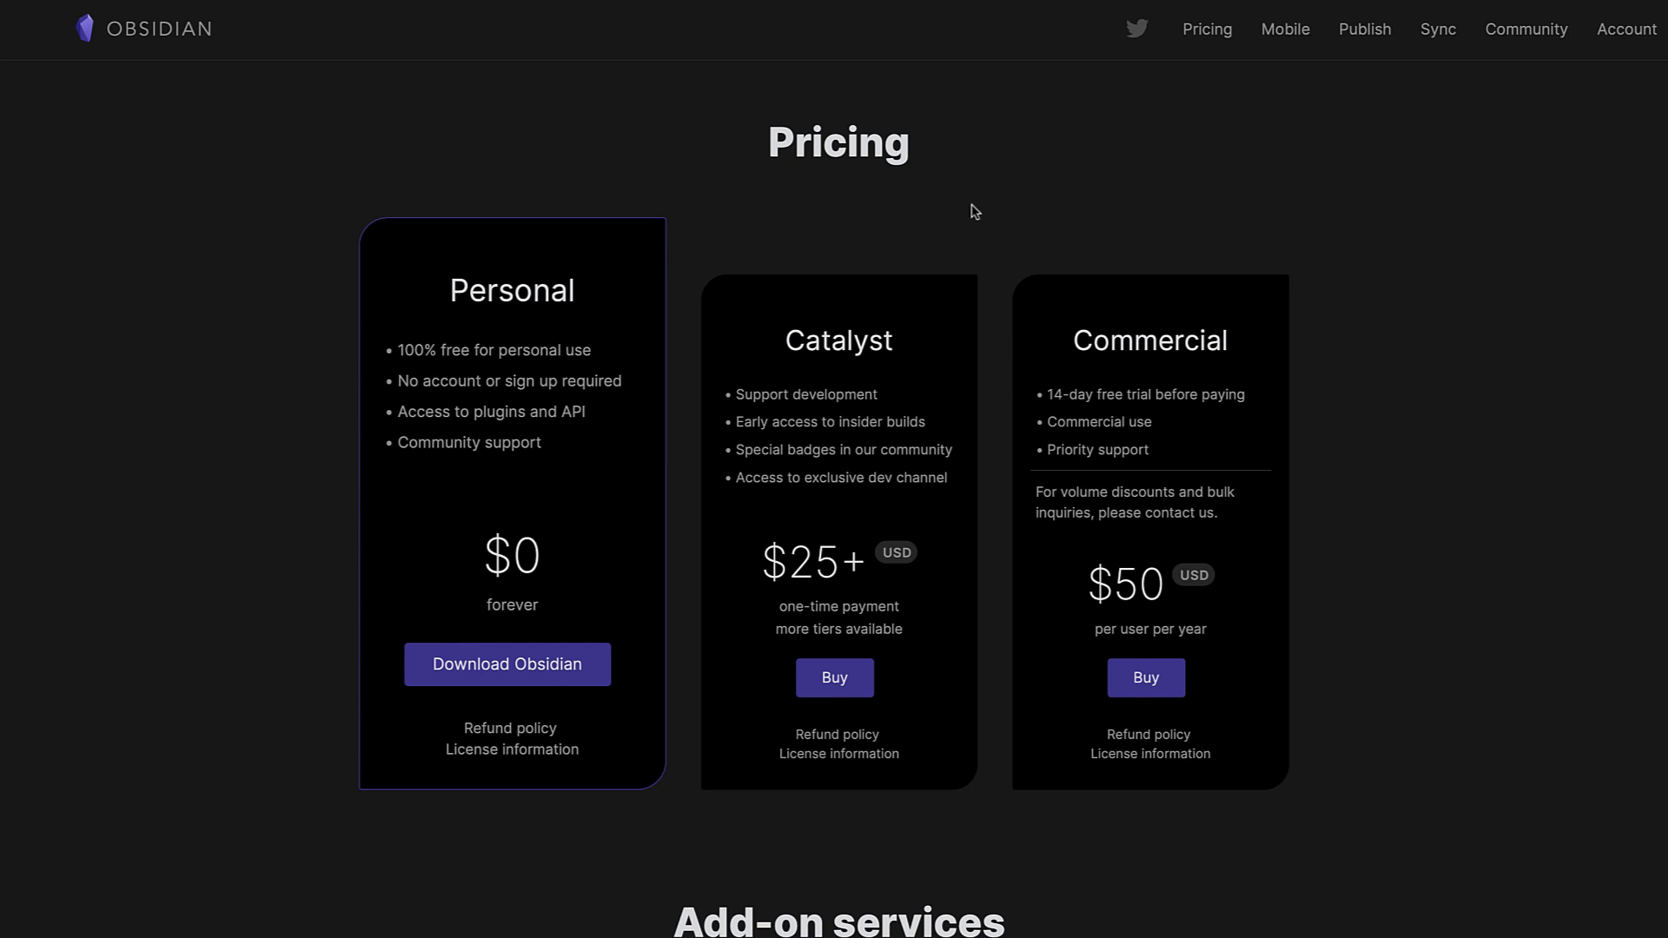
pyautogui.scroll(-3)
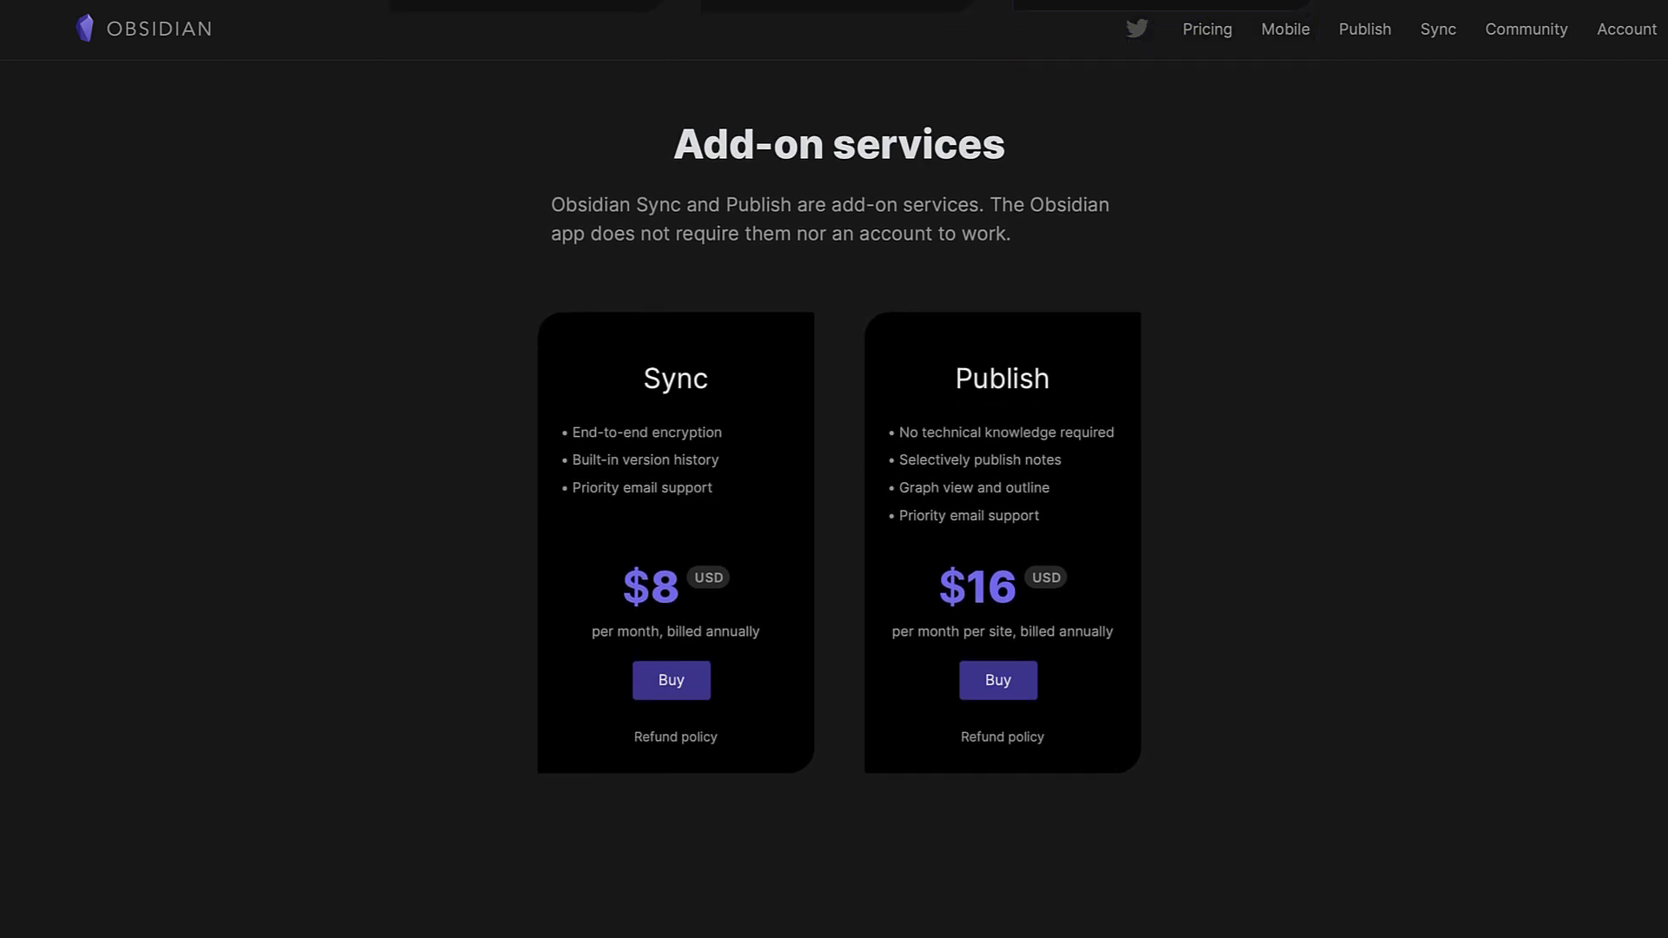
pyautogui.moveTo(998, 284)
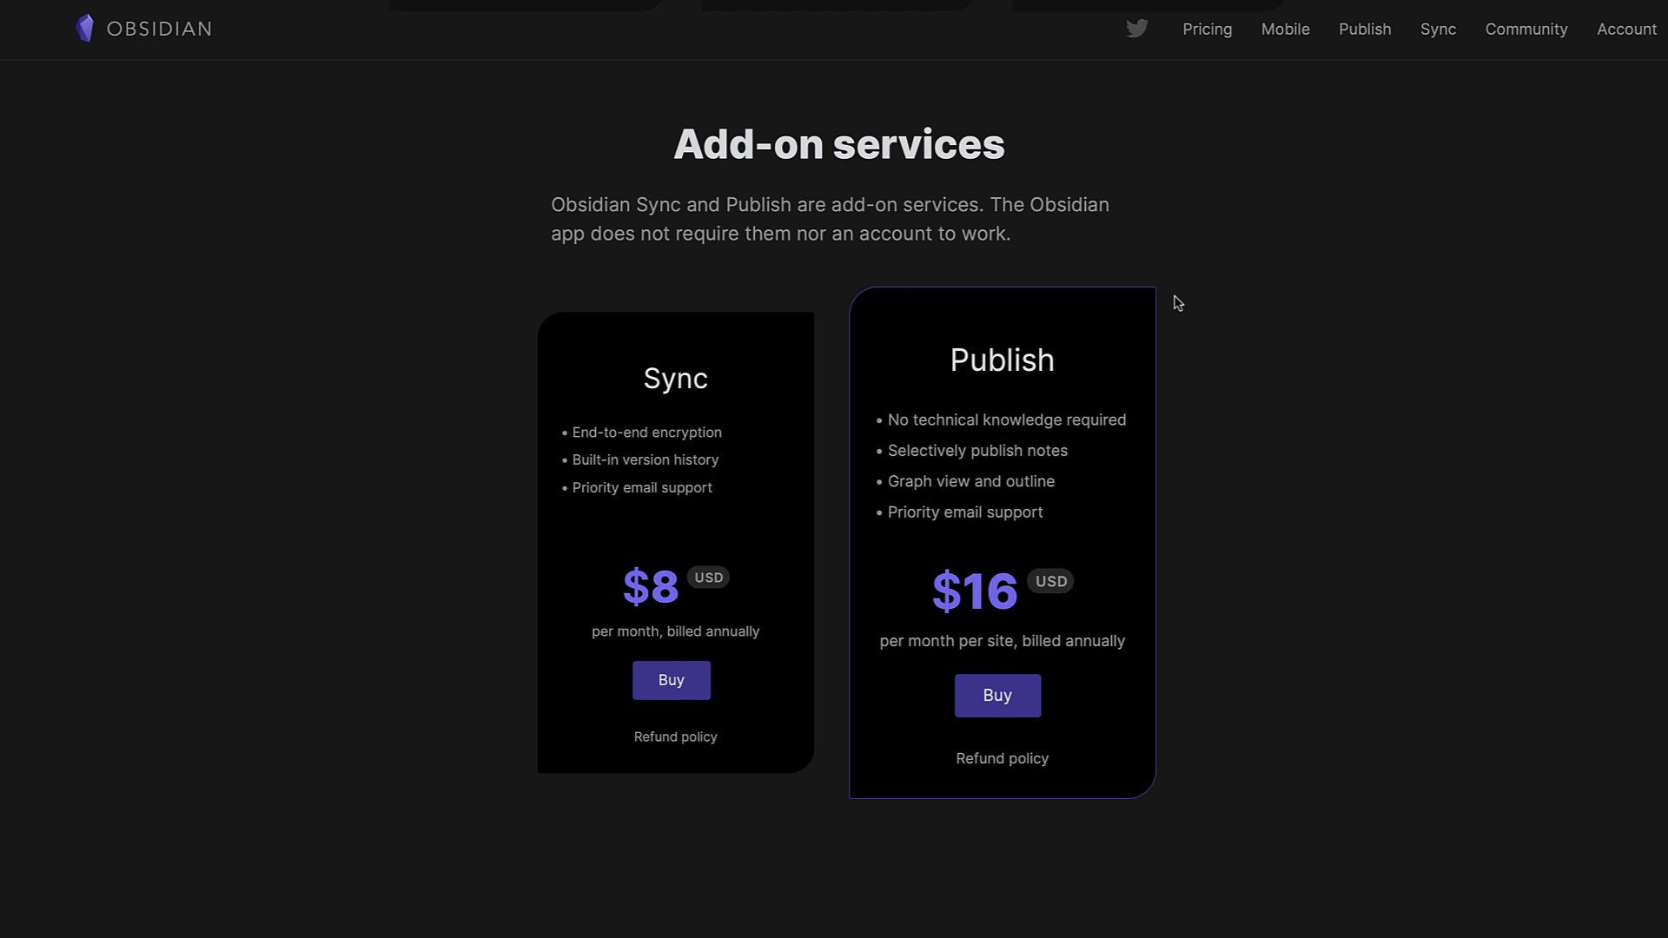
pyautogui.moveTo(1216, 283)
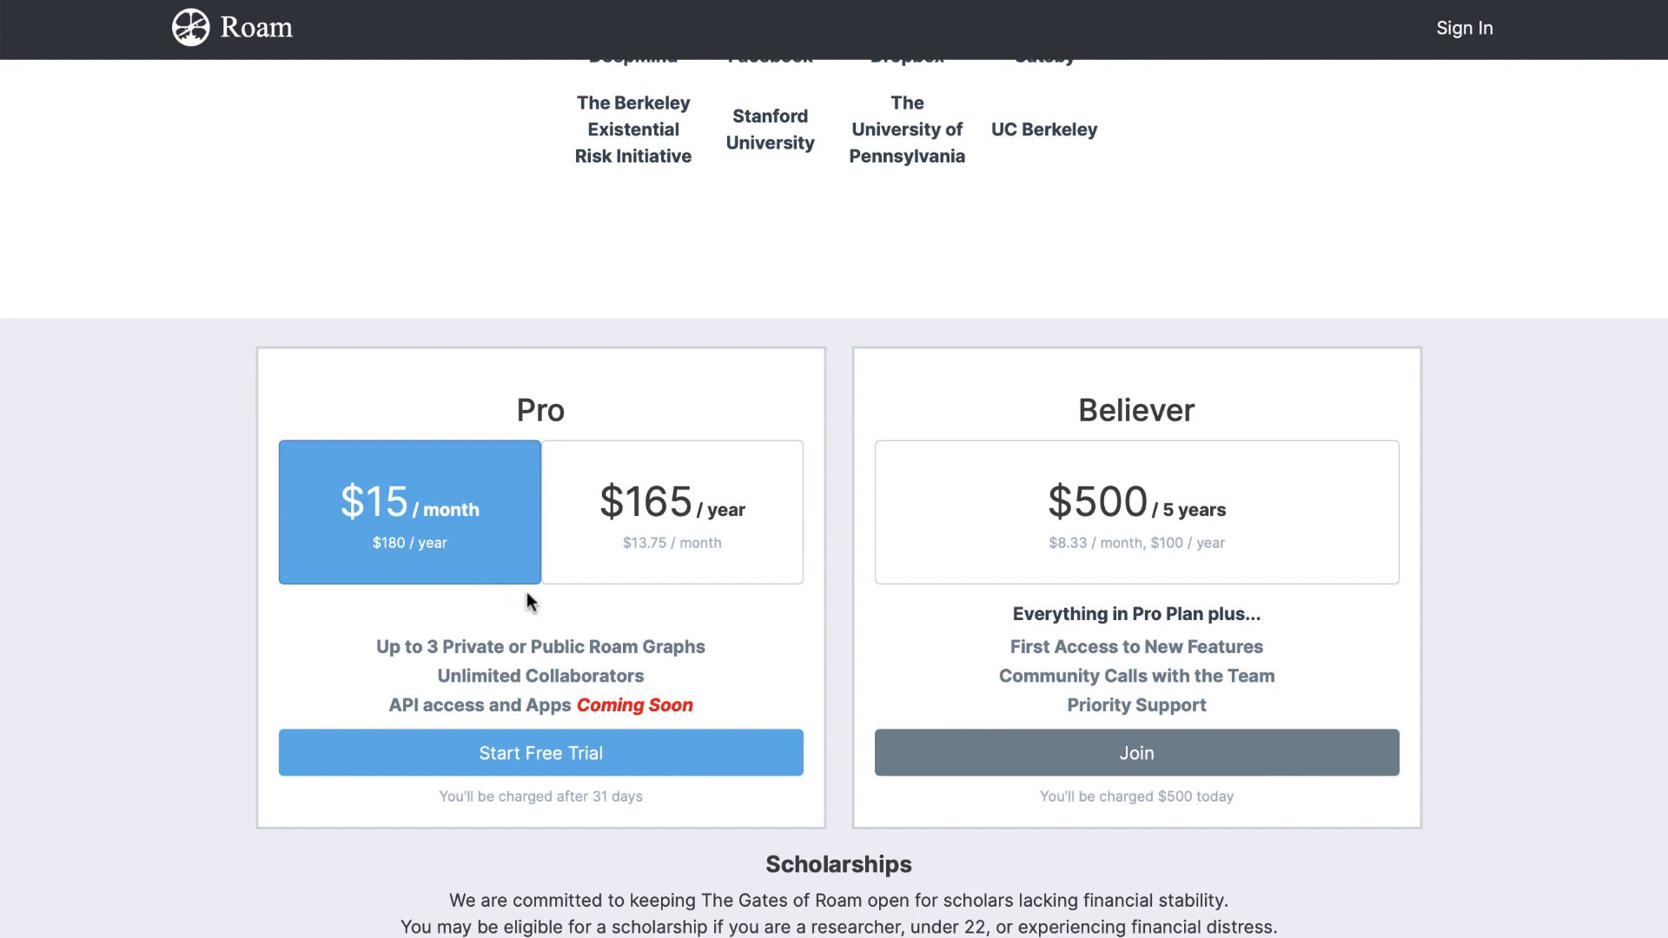
pyautogui.moveTo(508, 607)
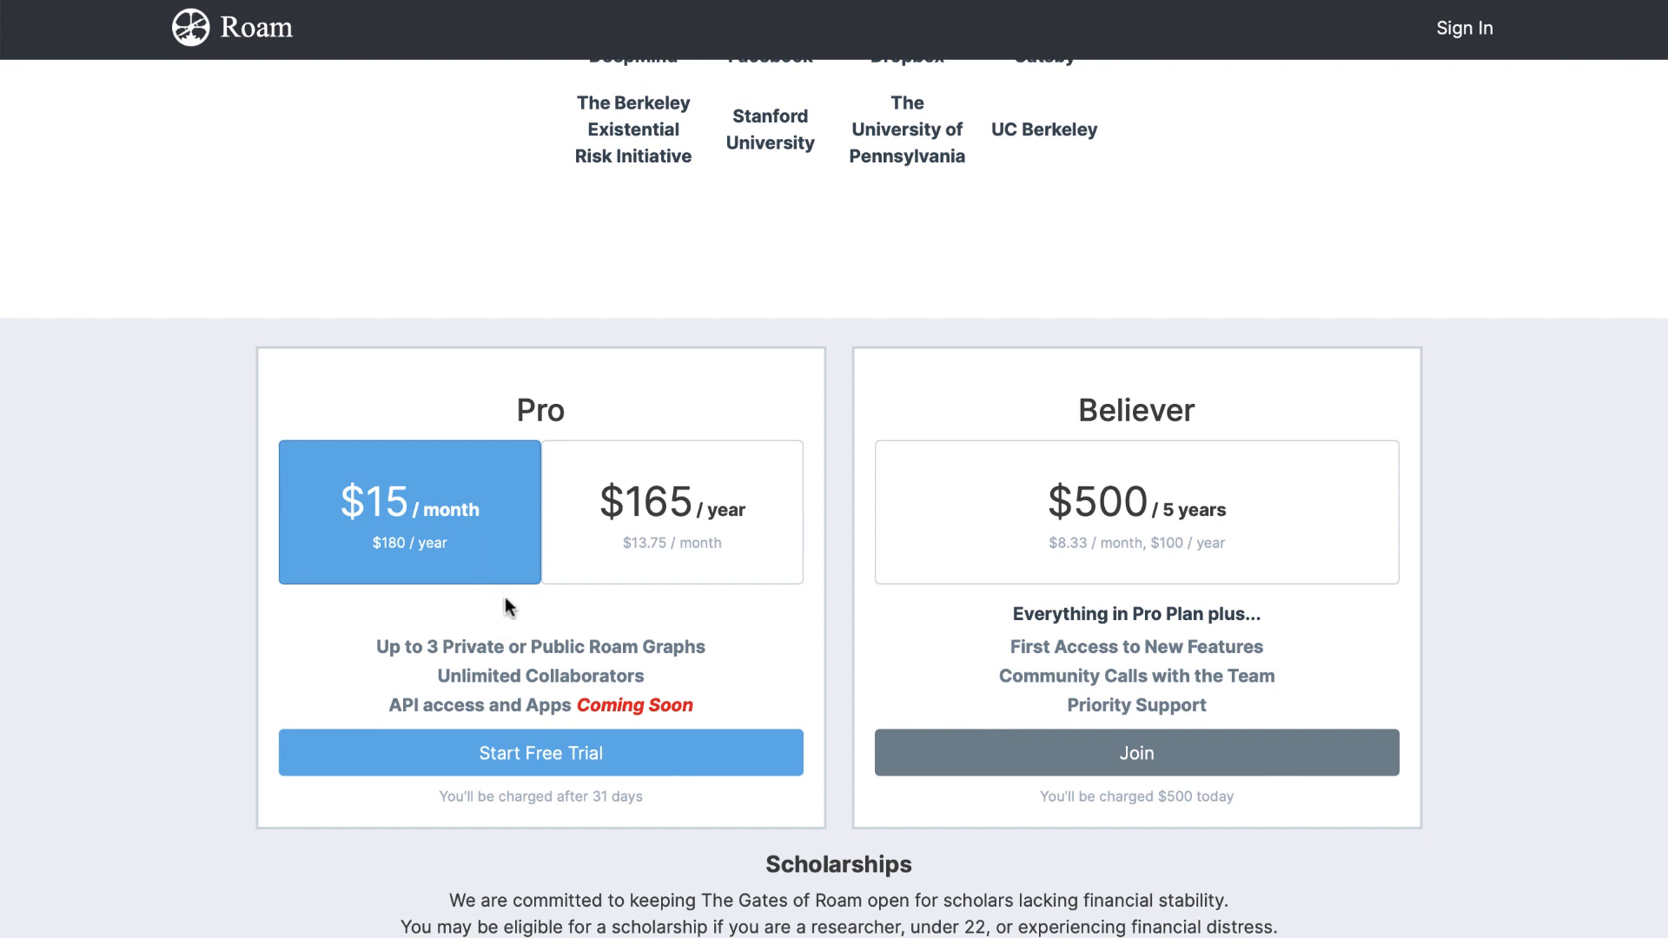
pyautogui.click(672, 511)
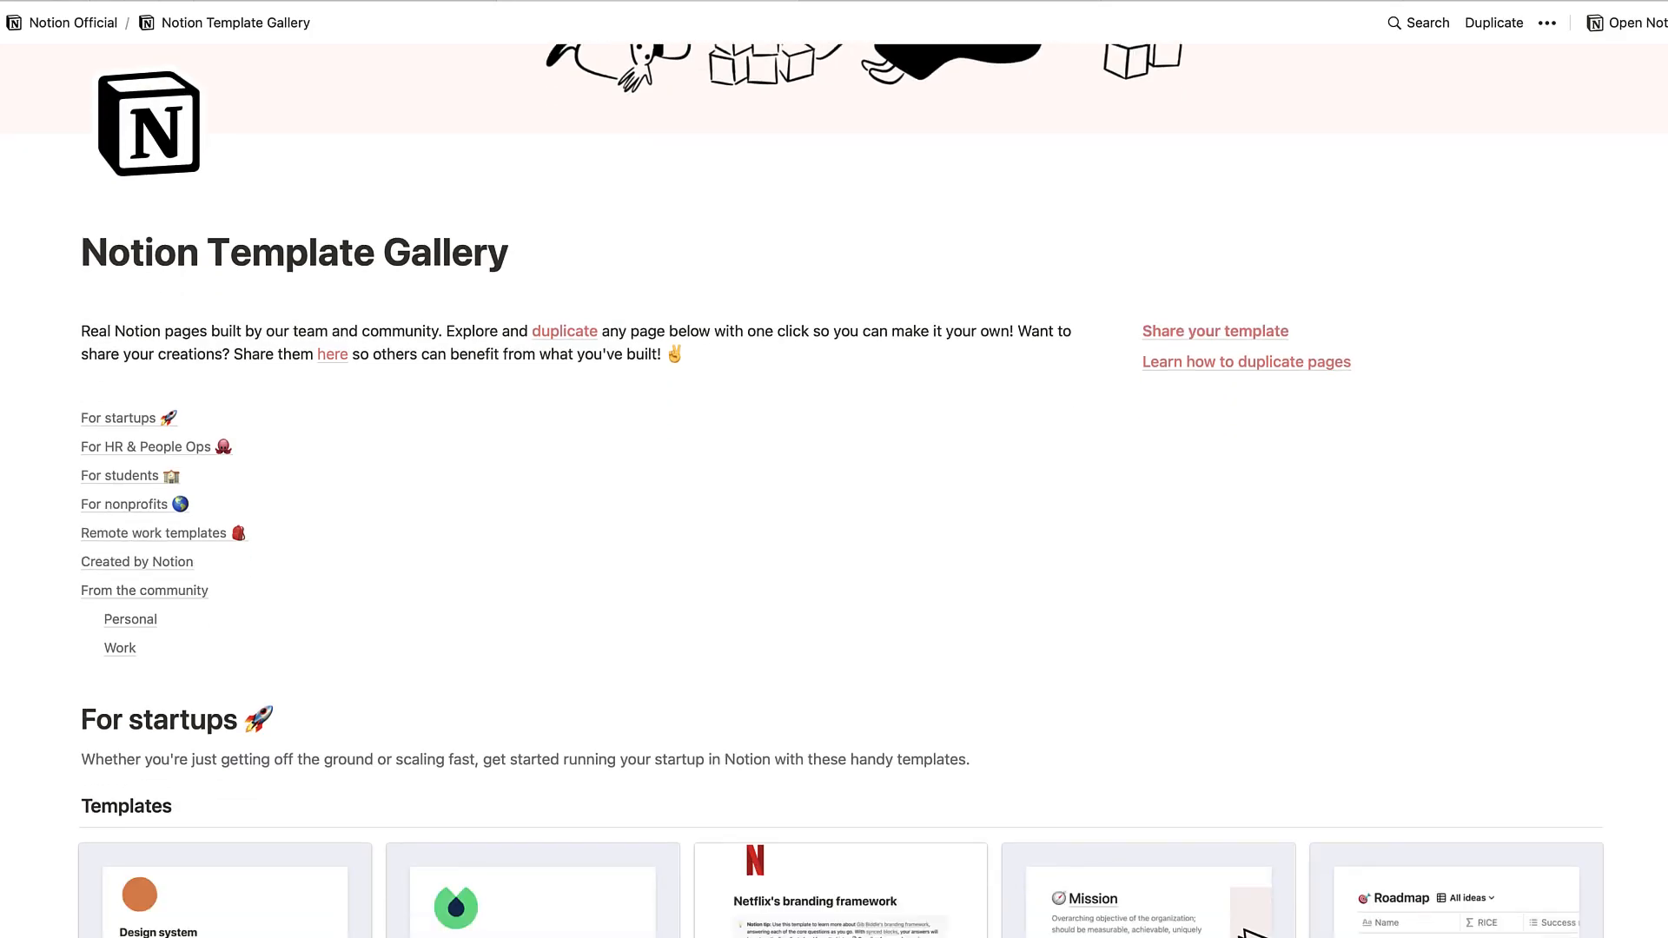
pyautogui.scroll(-3)
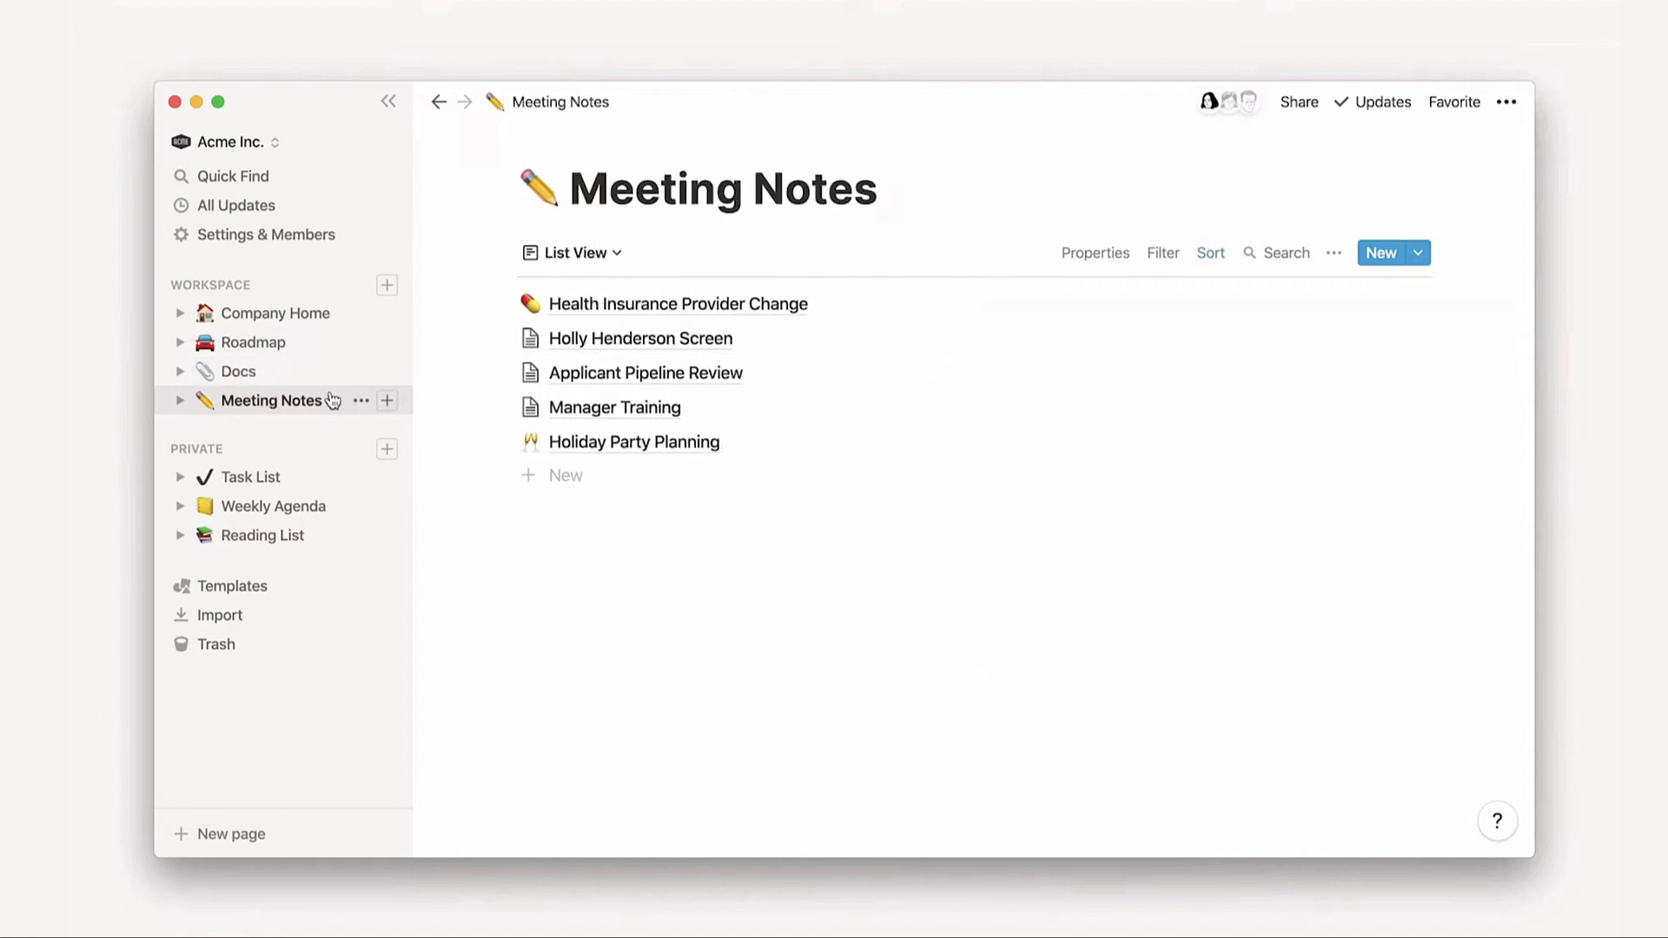
pyautogui.click(275, 313)
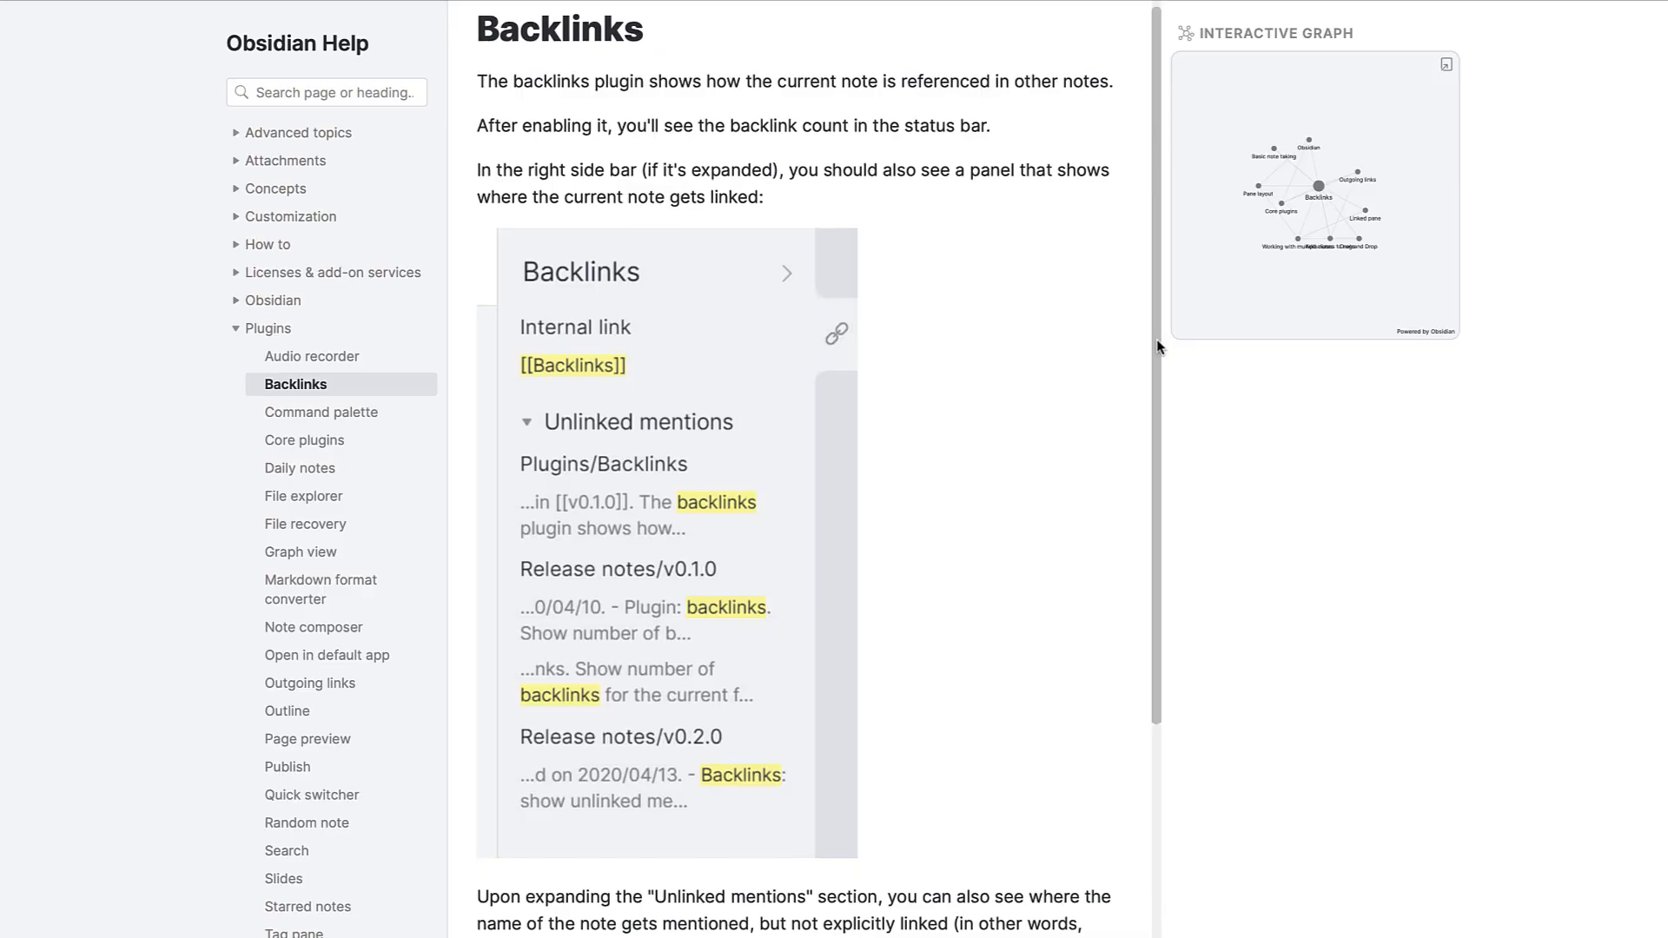
# Expand the Backlinks page's Interactive Graph and drag around the linked notes
pyautogui.click(1445, 63)
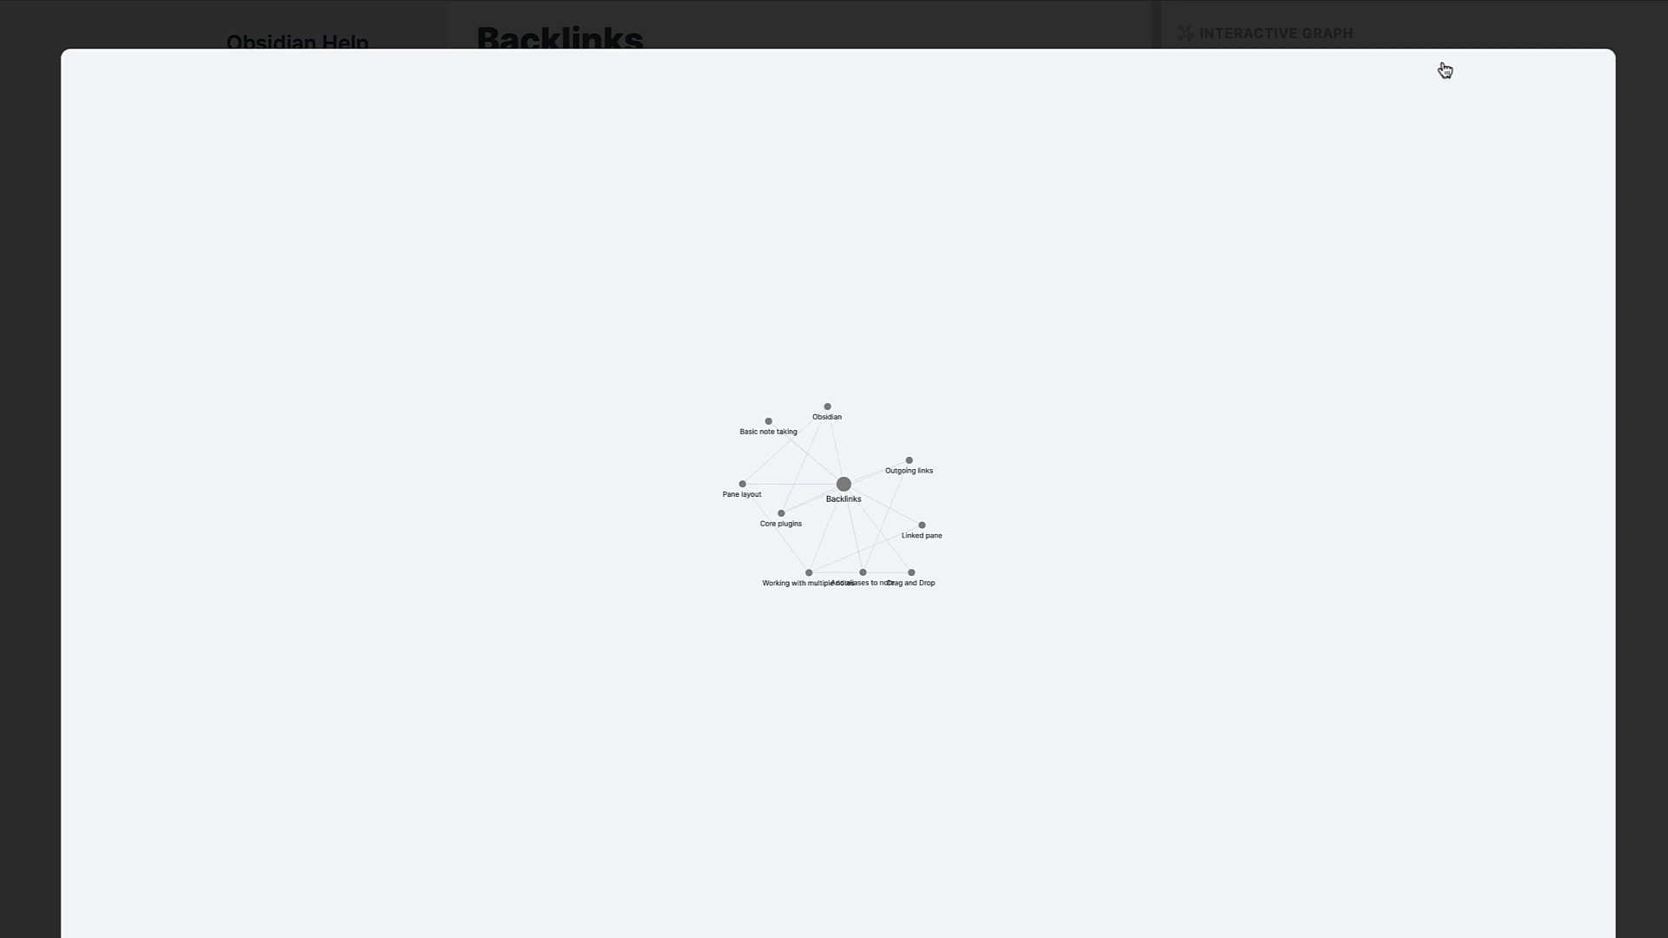
pyautogui.moveTo(844, 484); pyautogui.dragTo(1011, 327)
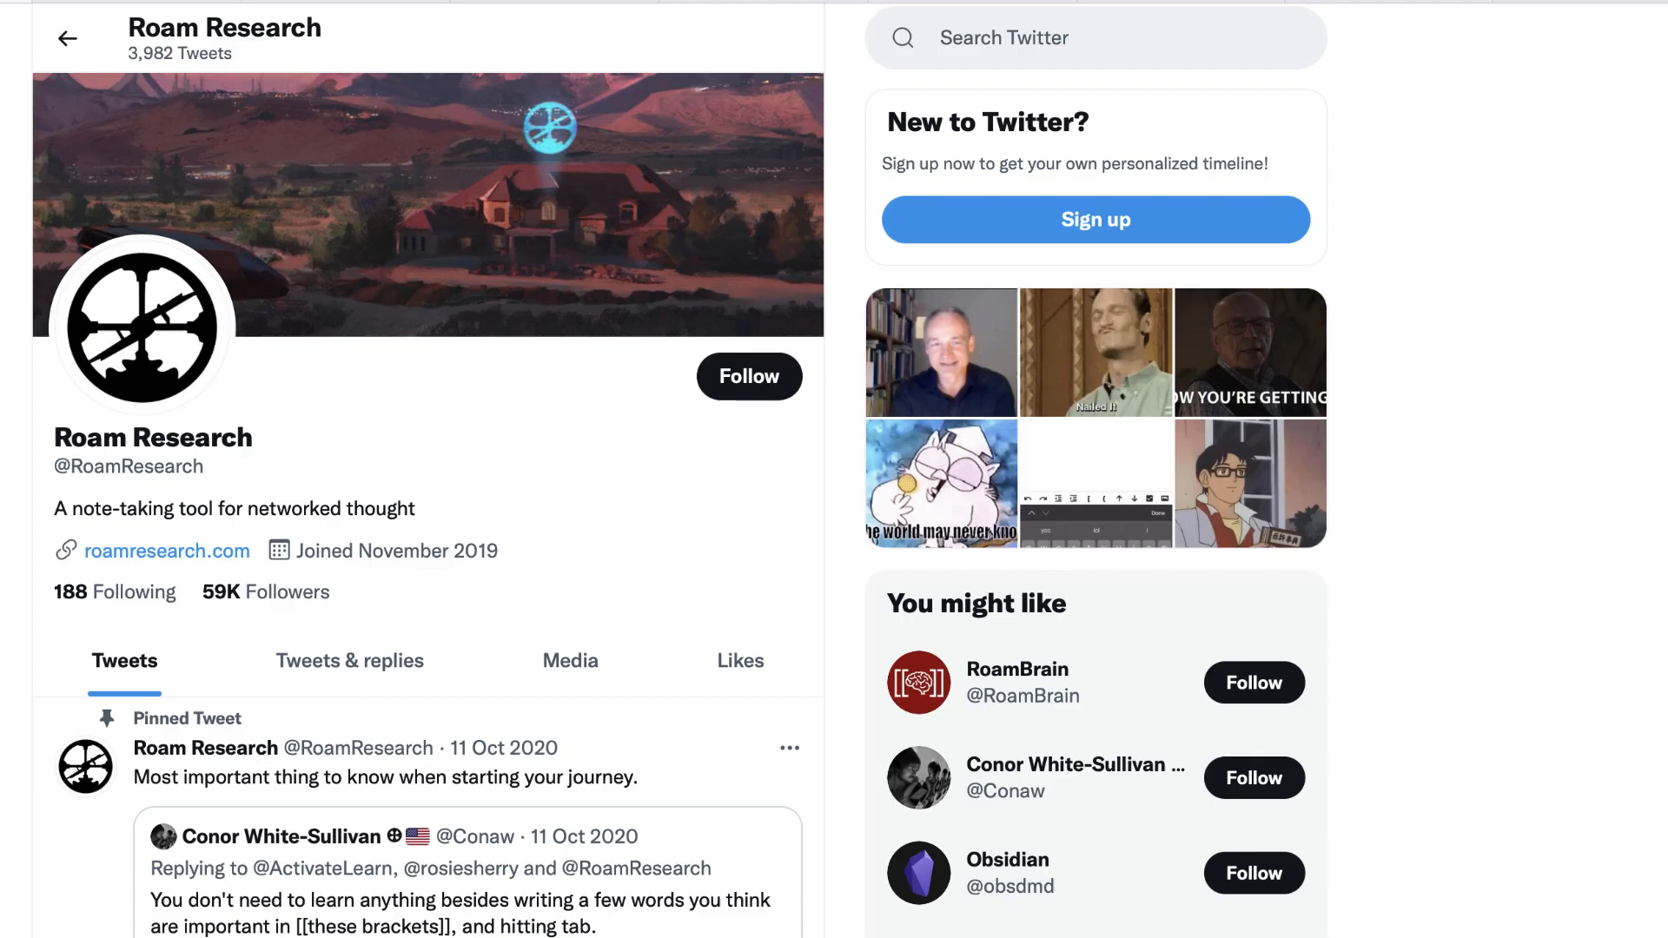
pyautogui.scroll(-3)
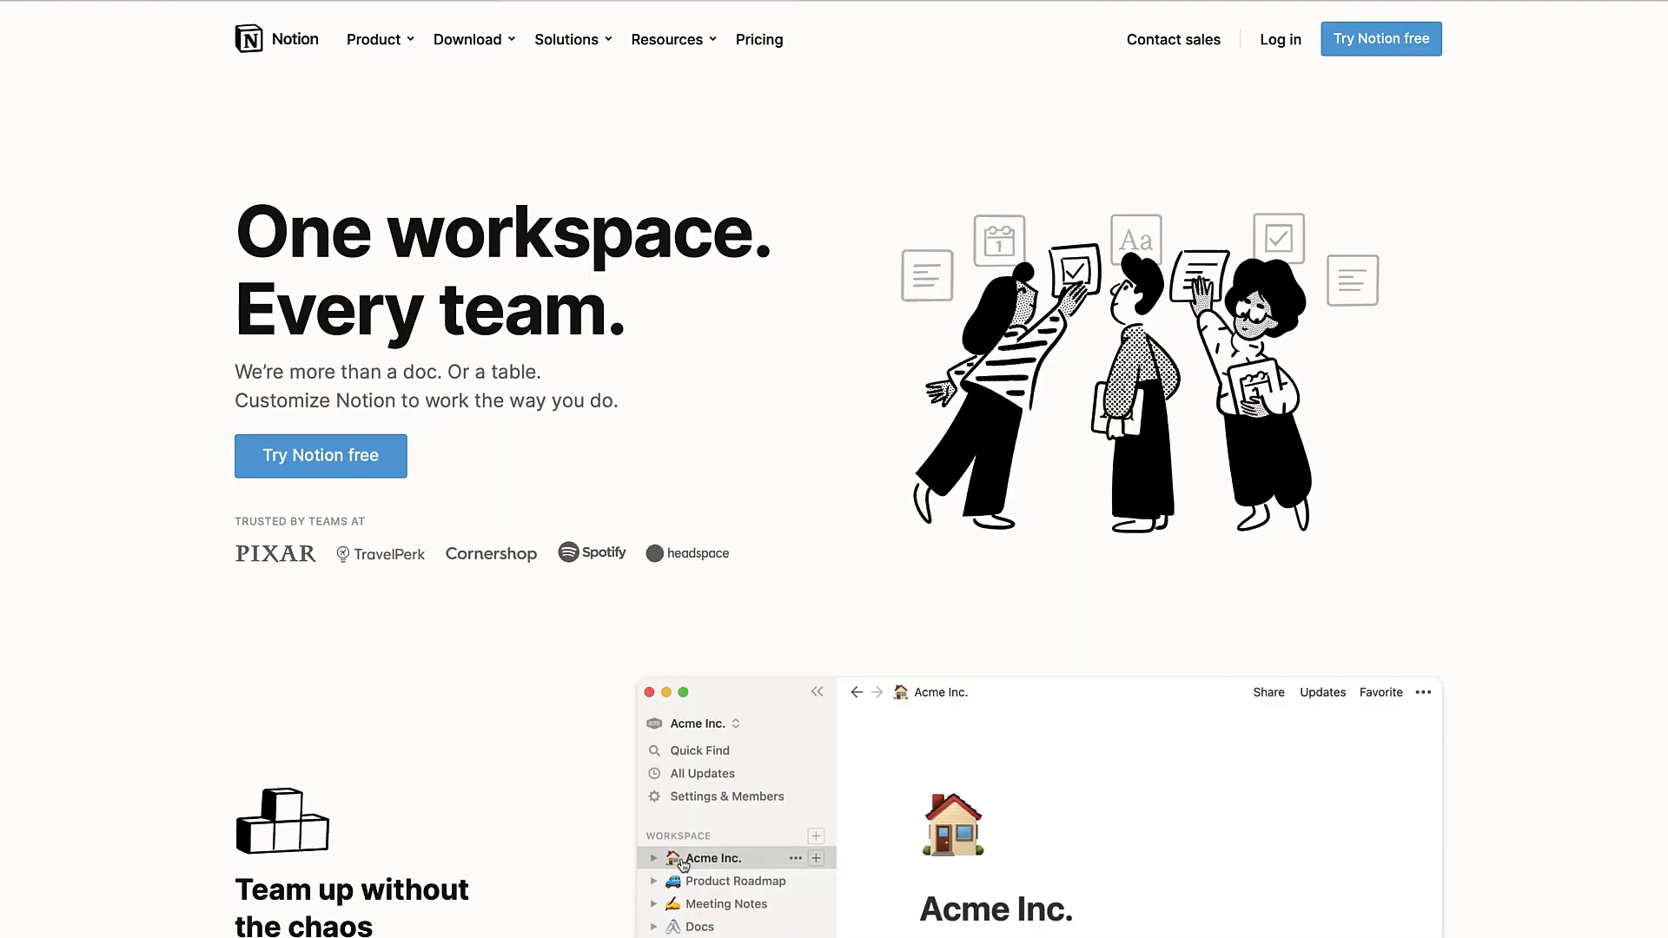
# Make the Untitled page a Table database with Name, Tags and Files columns
pyautogui.scroll(-3)
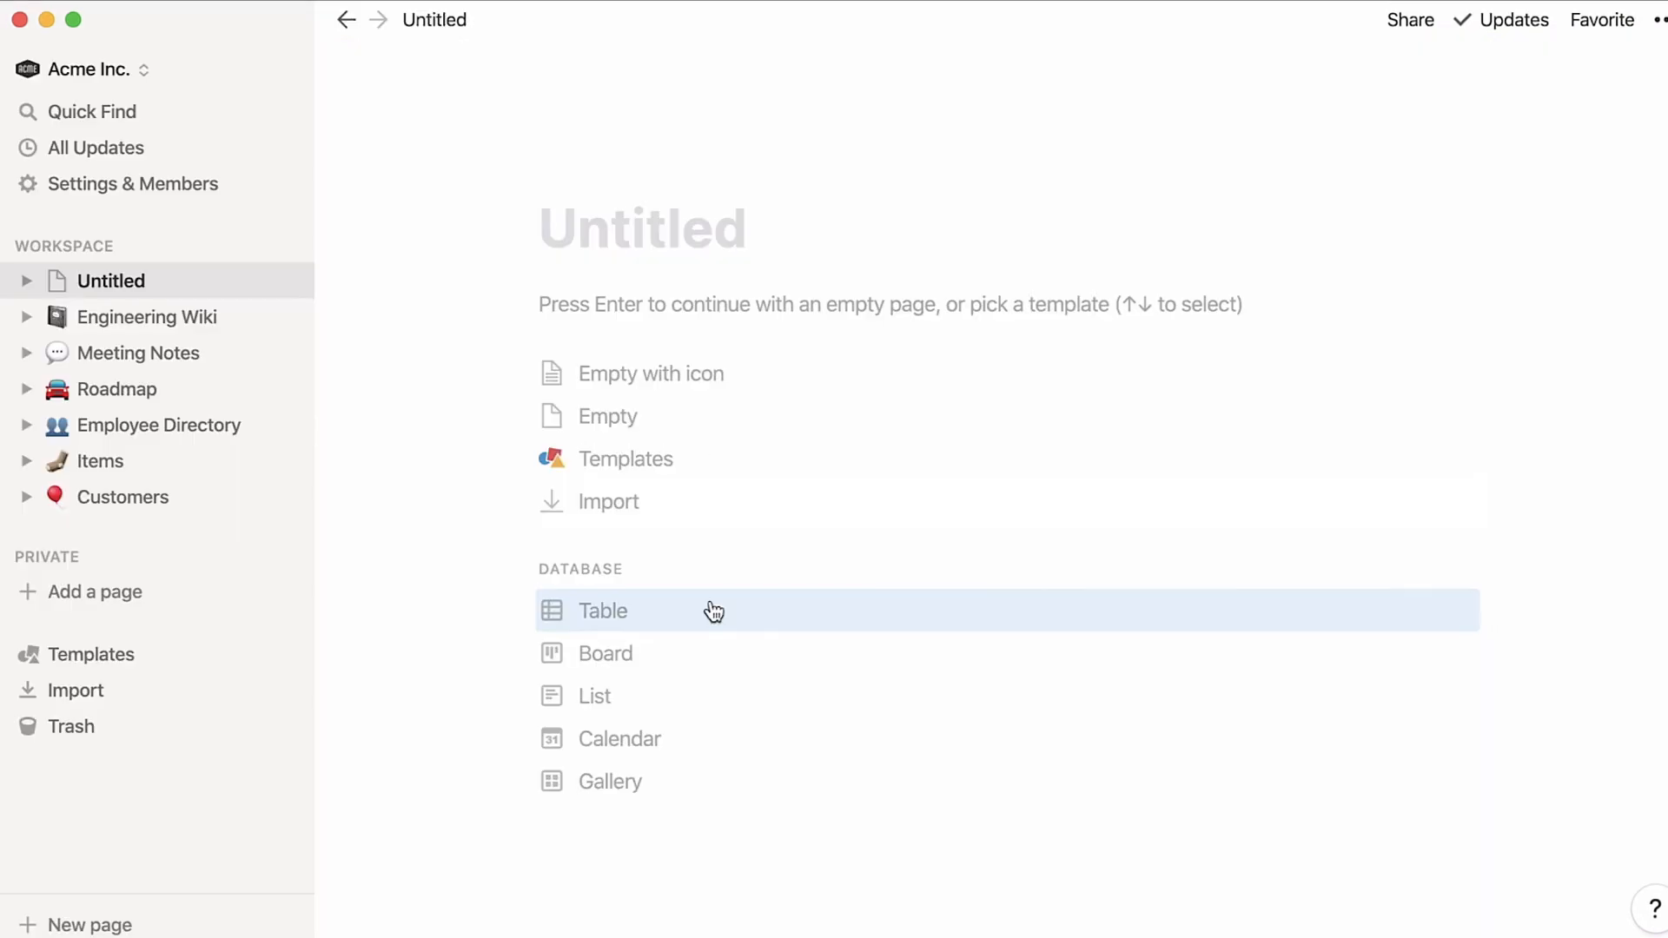
pyautogui.click(602, 611)
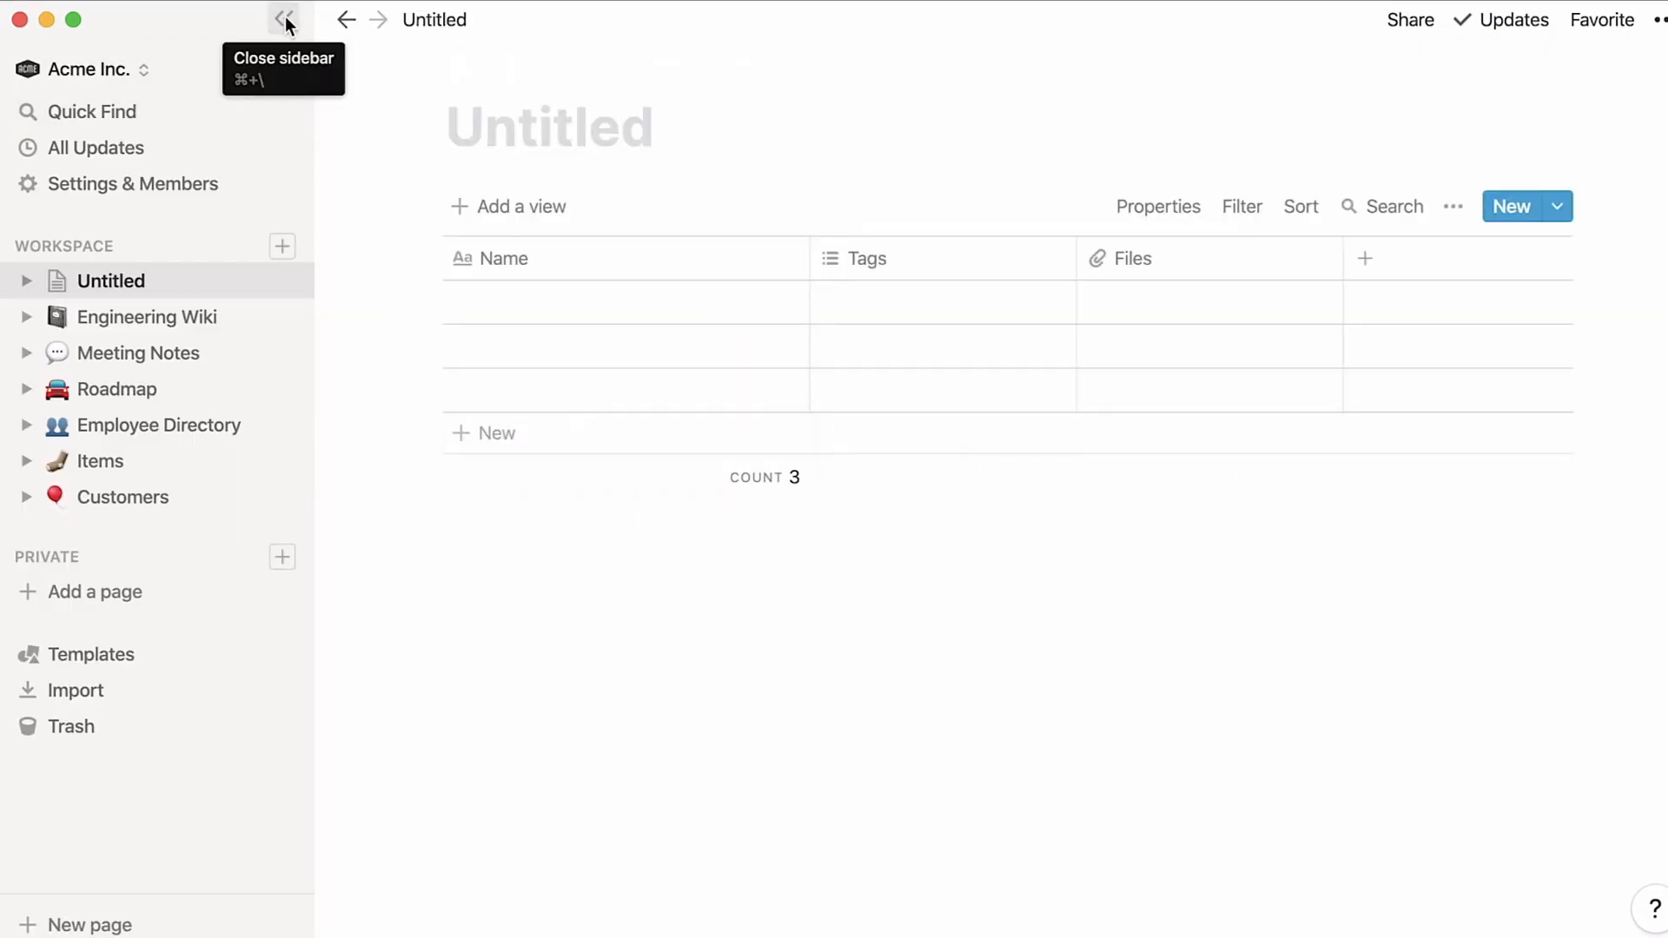
pyautogui.write('Conten')
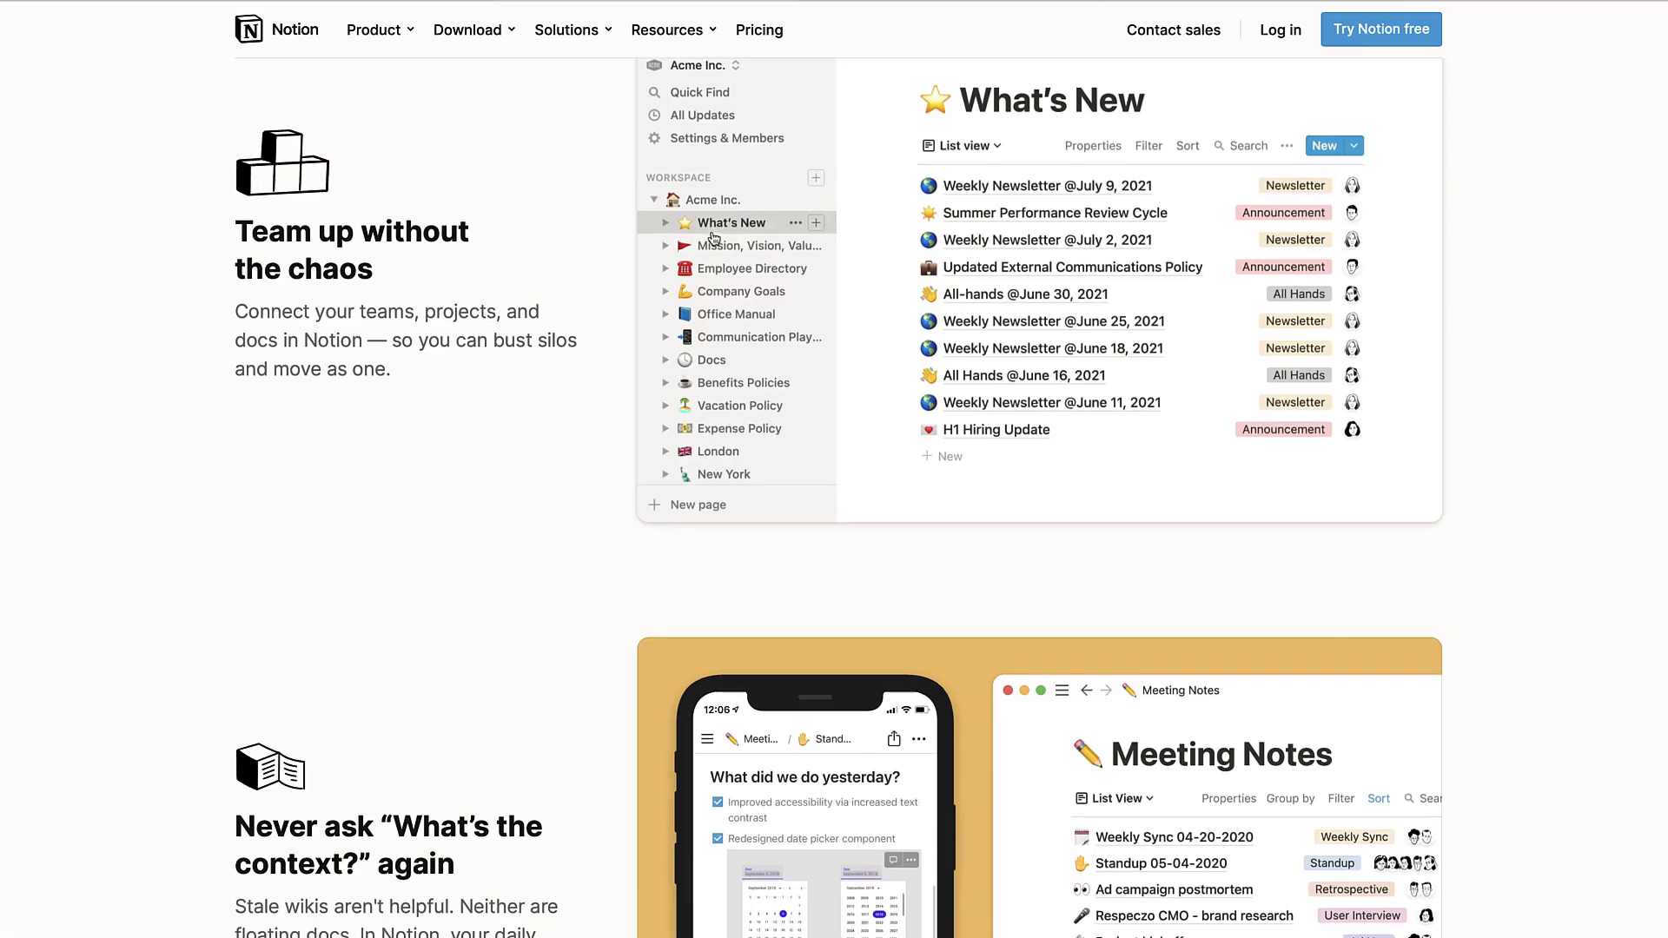
pyautogui.scroll(-3)
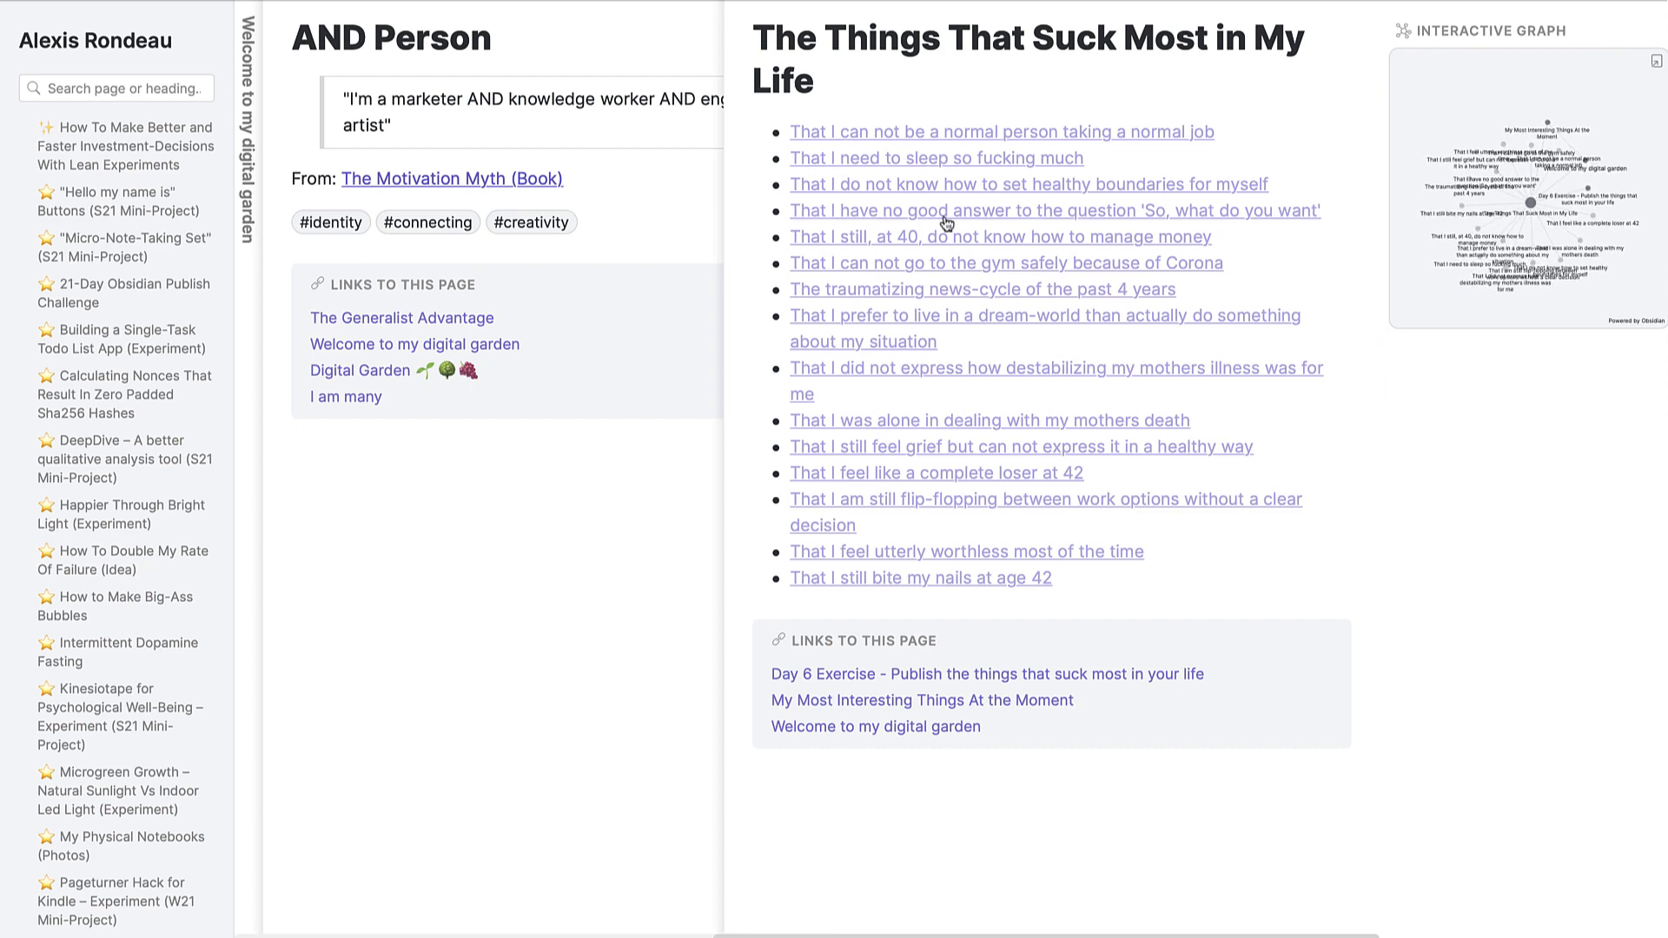
pyautogui.moveTo(451, 178)
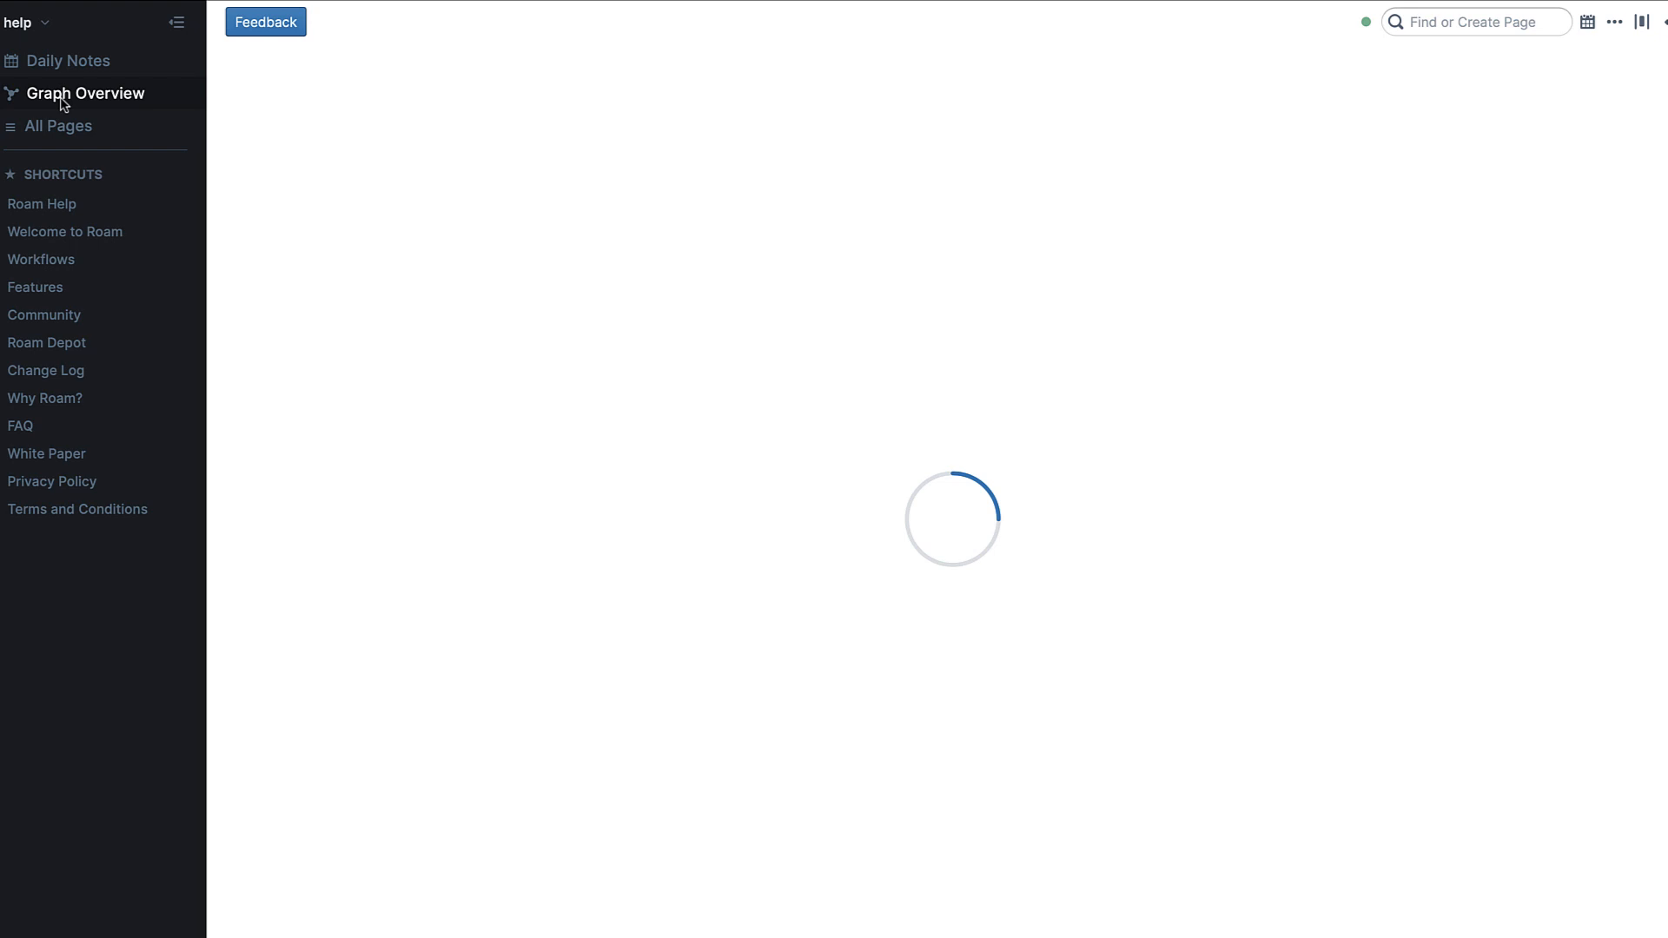
# Open Graph Overview from Roam's left sidebar to see the help database's pages
pyautogui.click(86, 93)
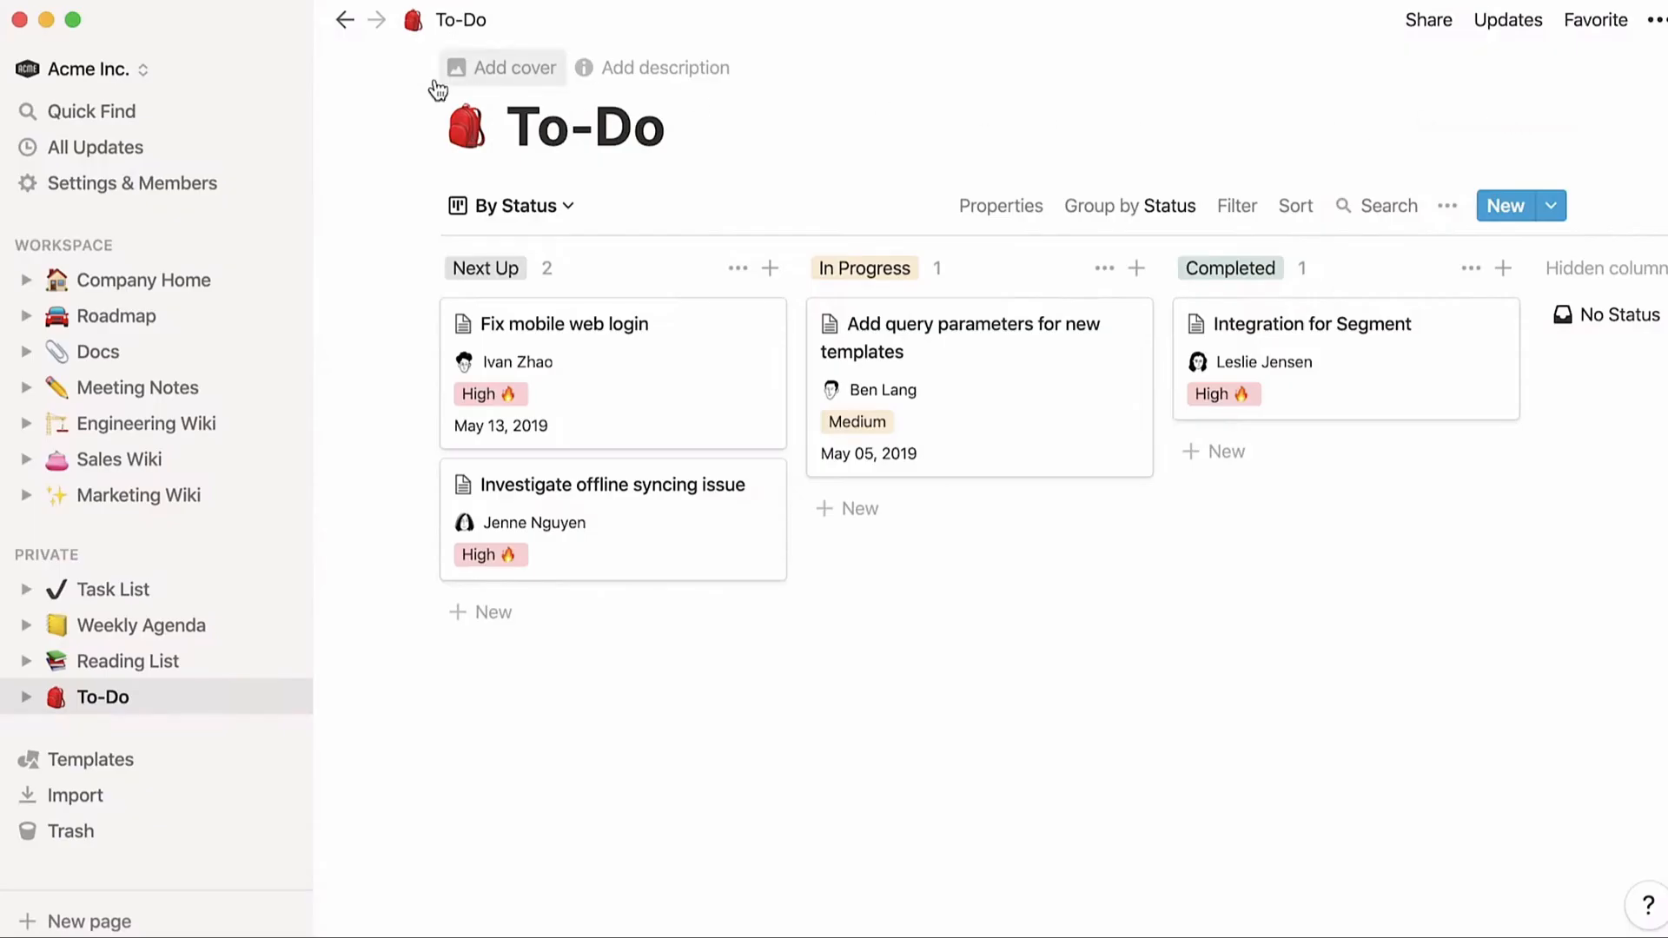
pyautogui.moveTo(282, 19)
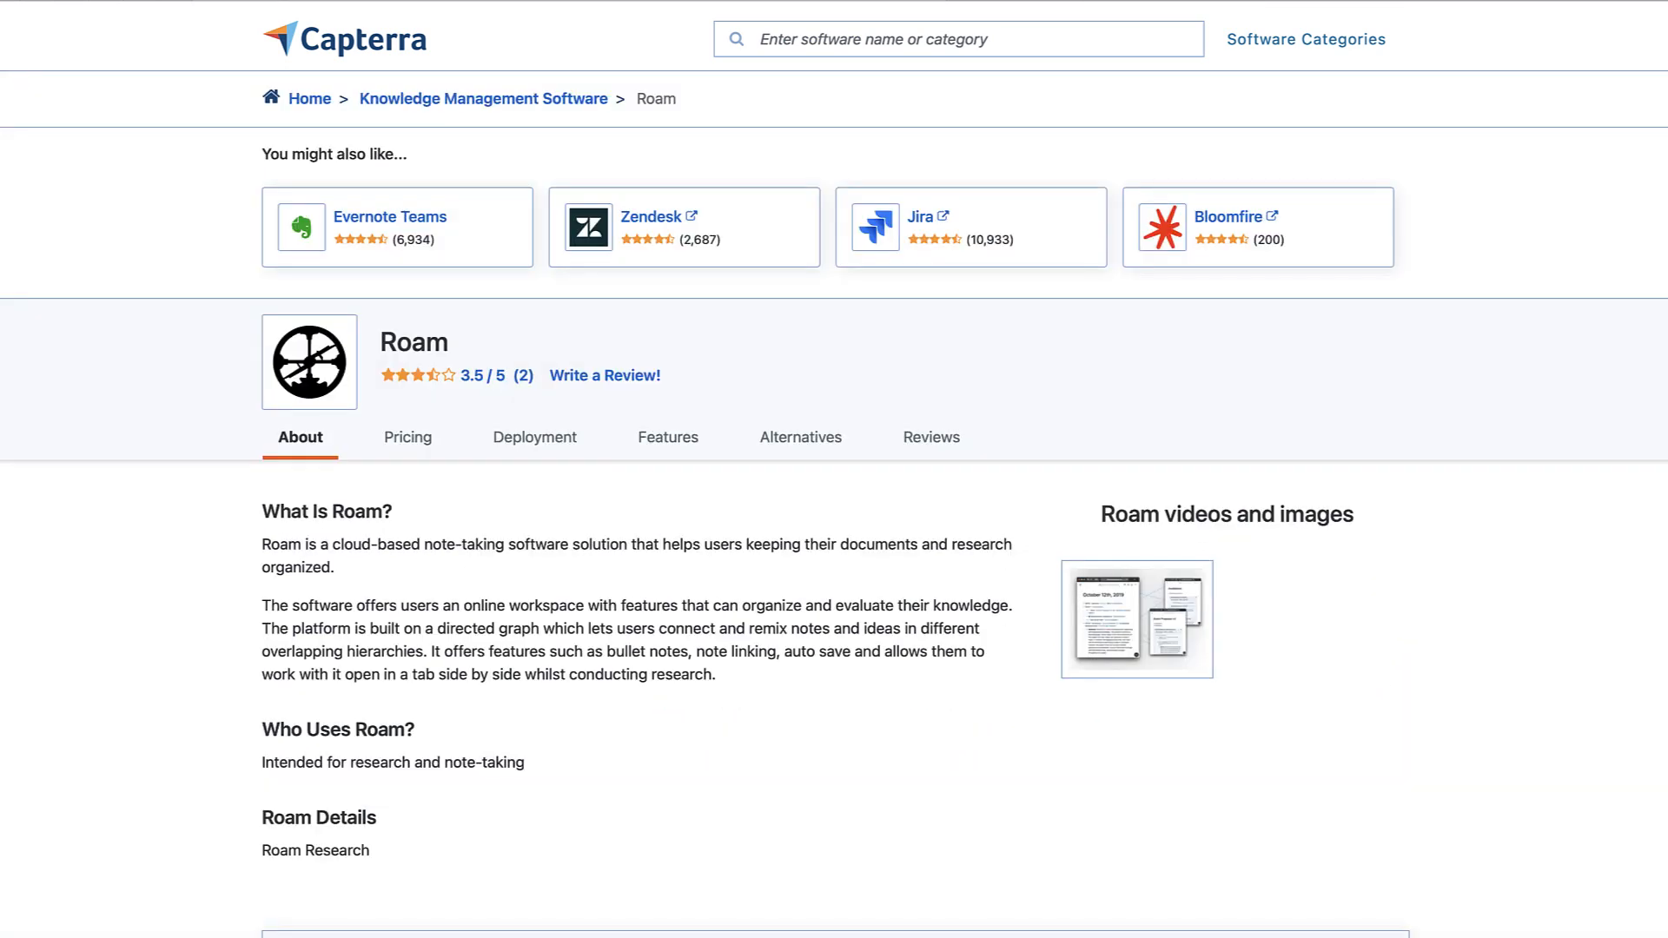
# Check Roam's $15/month Capterra pricing, then go to Obsidian's Capterra profile
pyautogui.click(407, 436)
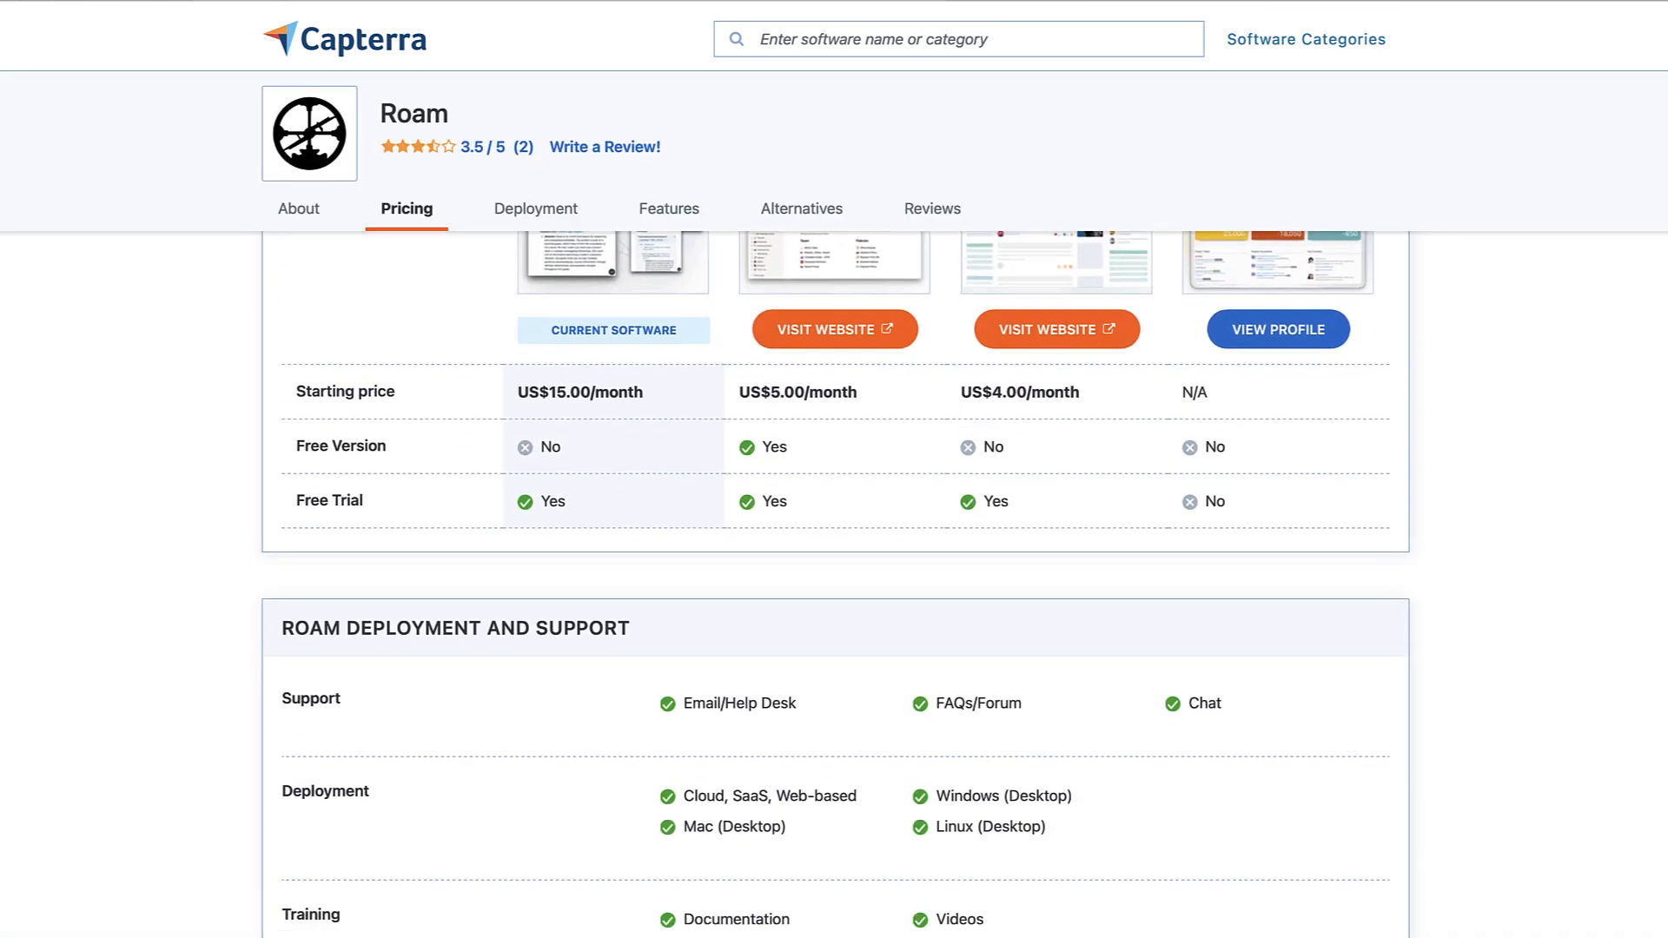
pyautogui.click(535, 209)
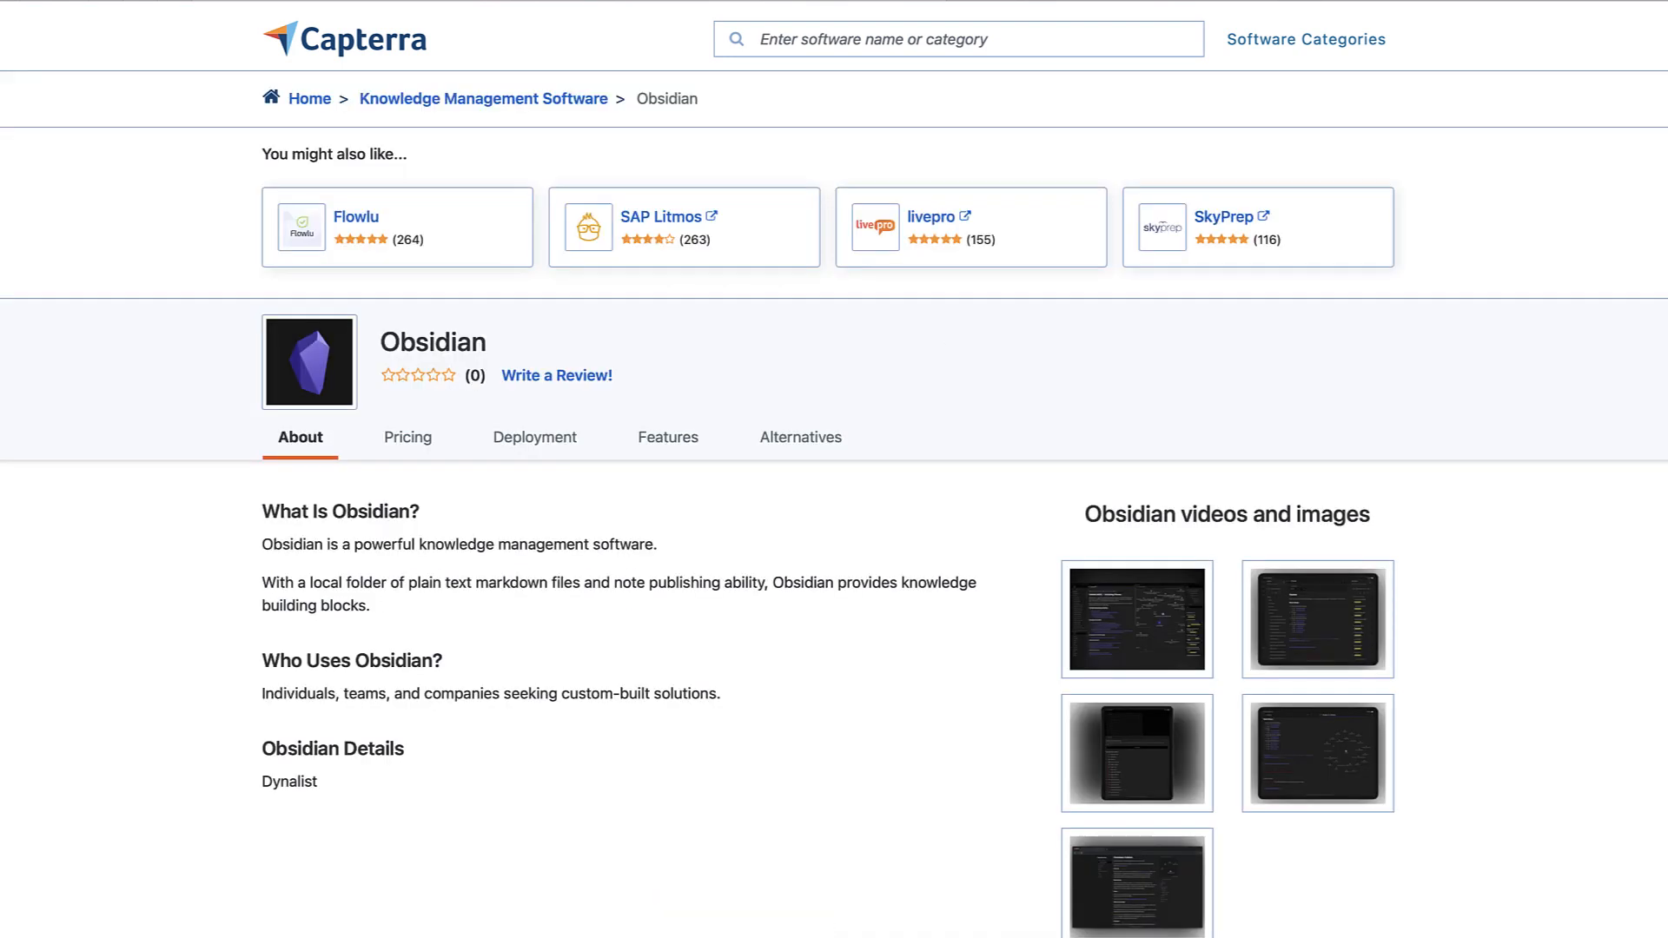
pyautogui.scroll(-3)
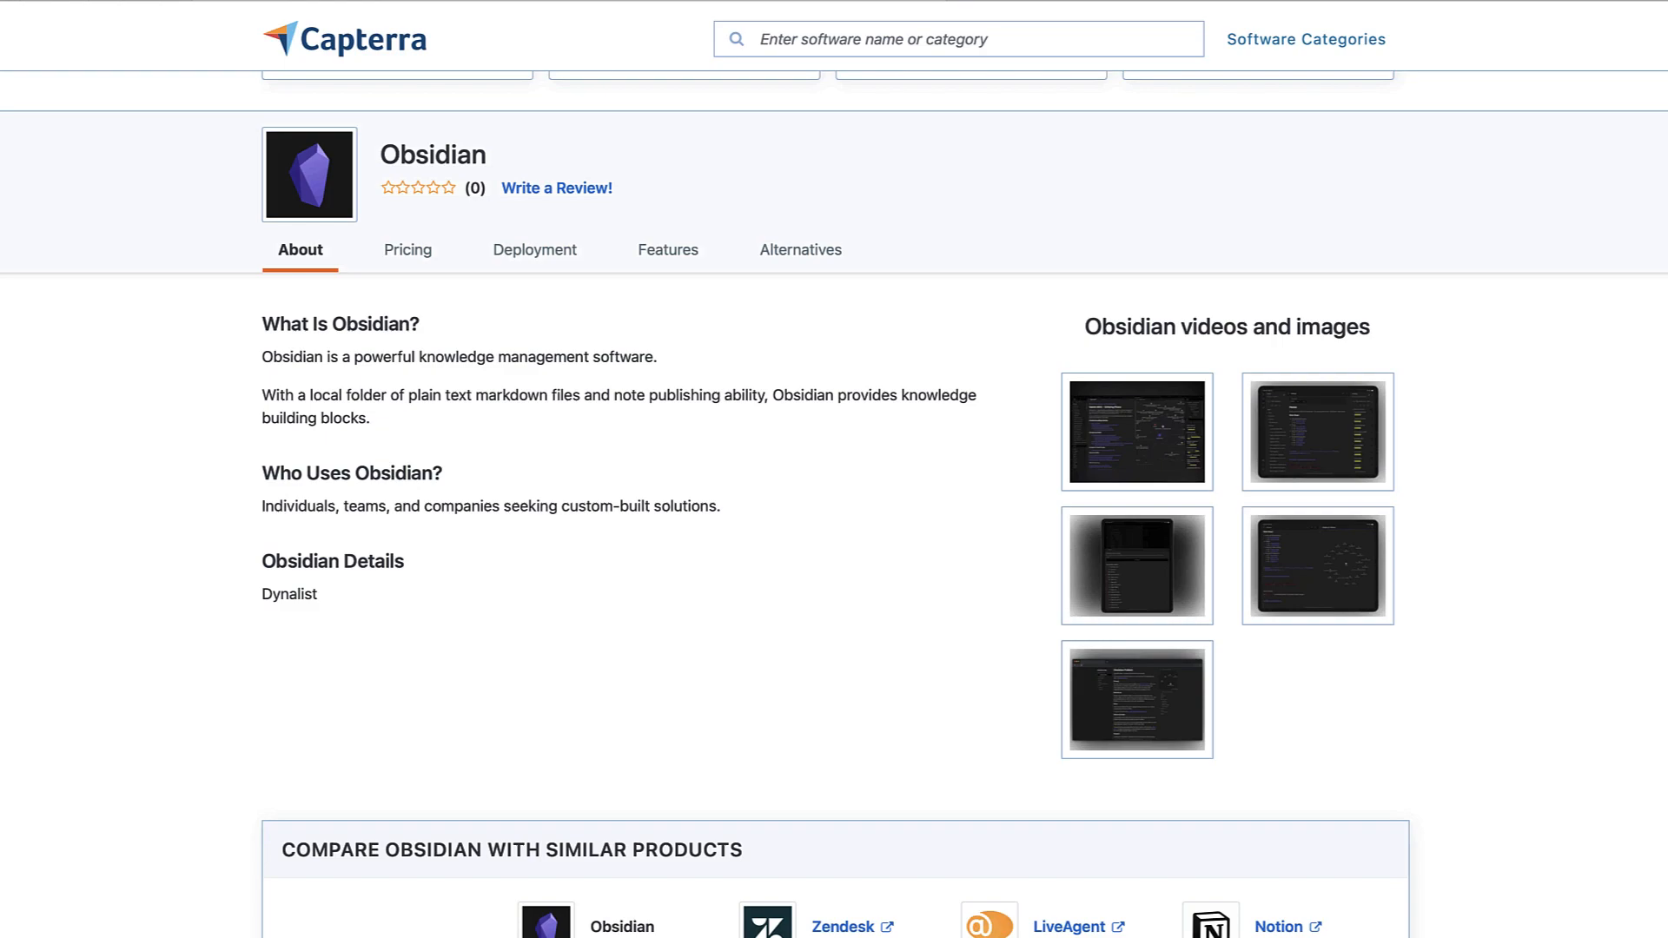